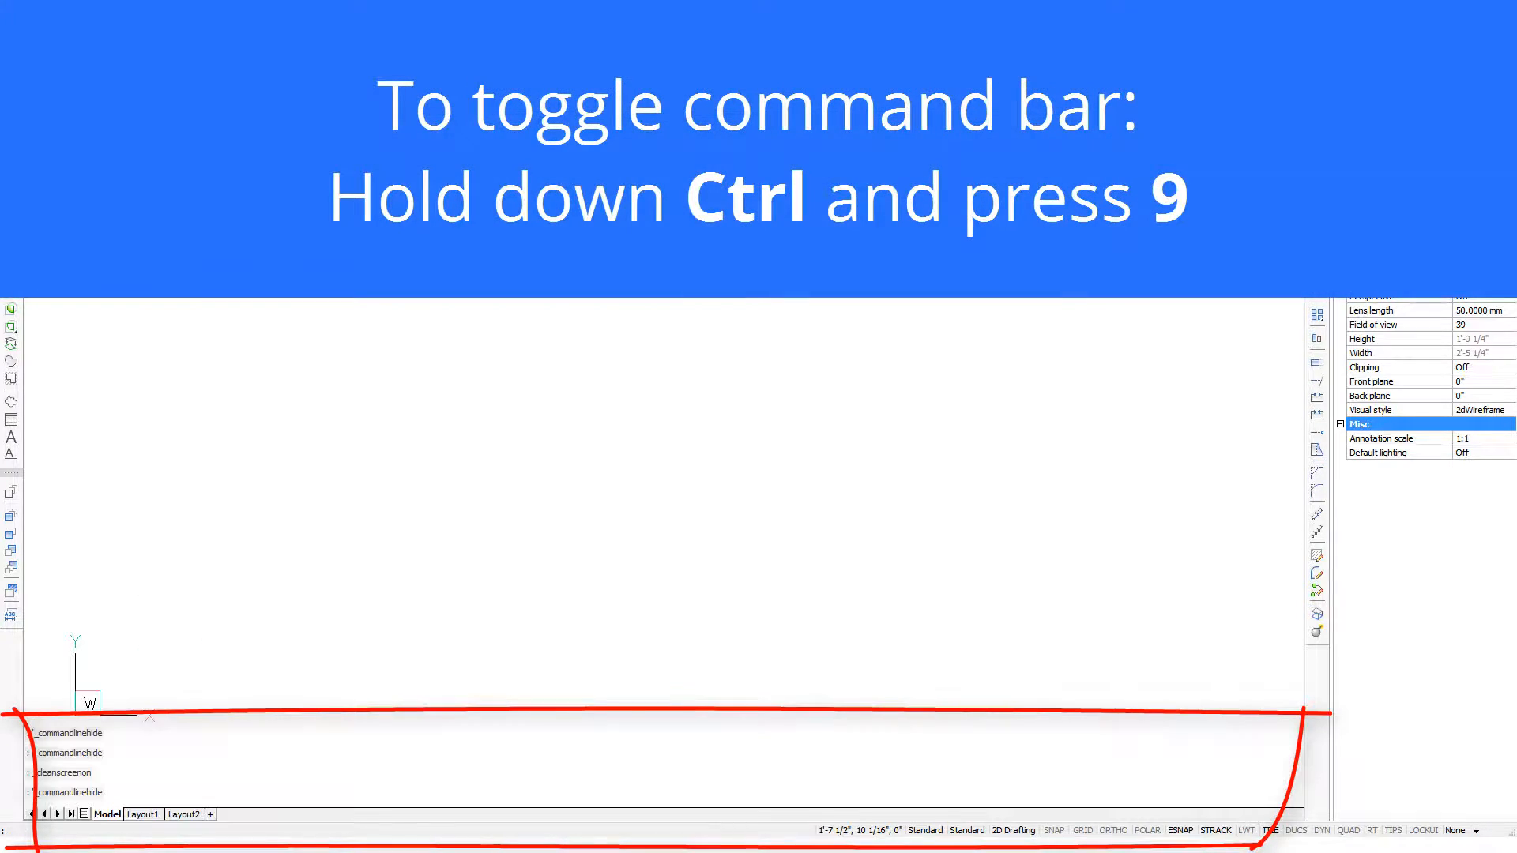
Step: Try the Ctrl+9 and Ctrl+Shift+S toggles, then bring up the Customize dialog from the toolbar context menu
{"action": "key", "text": "ctrl+0"}
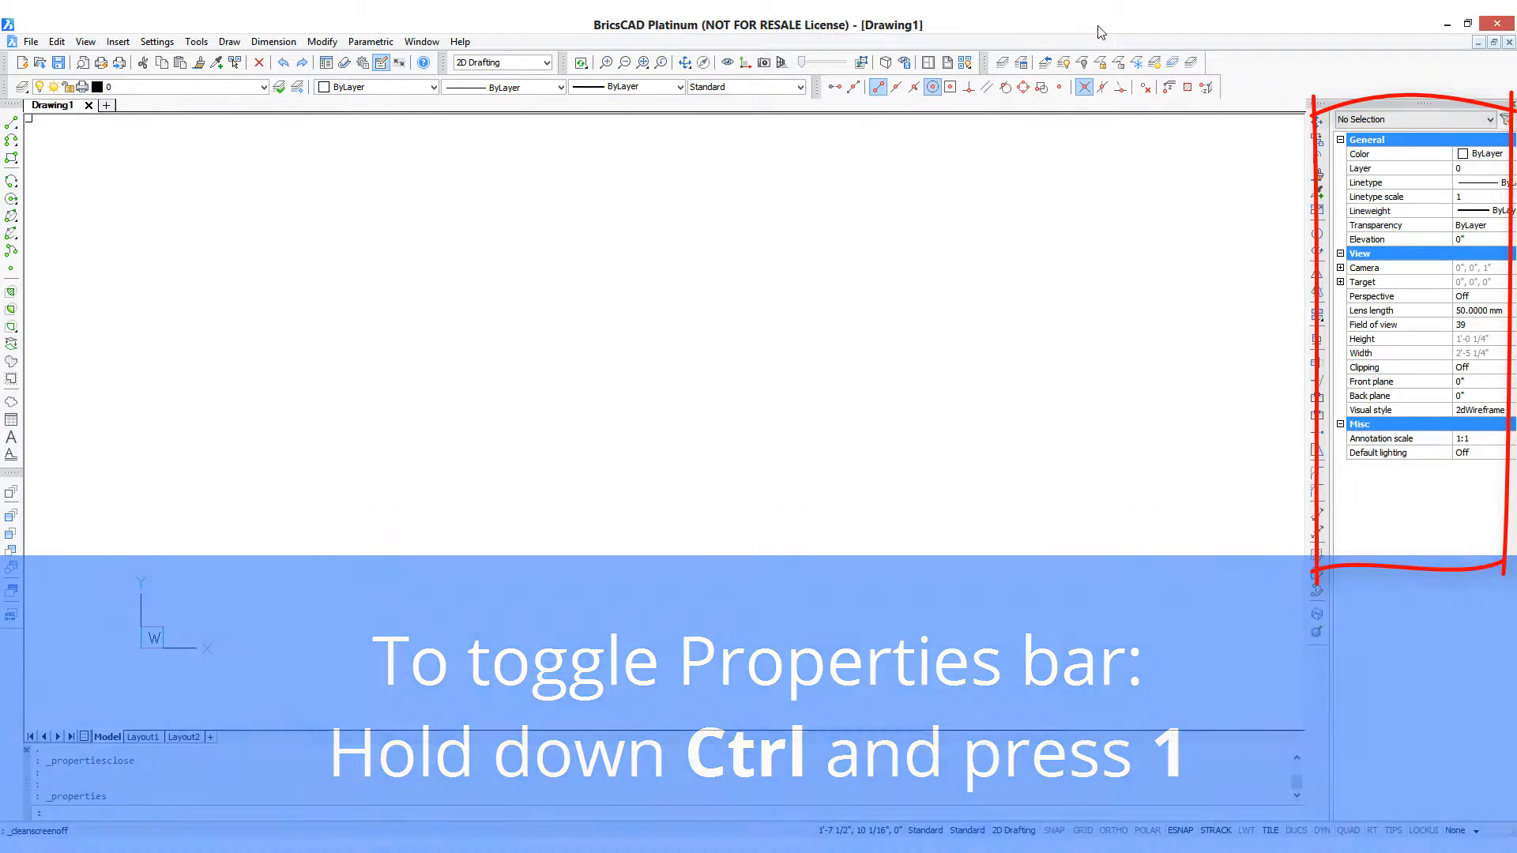
{"action": "key", "text": "ctrl+shift+s"}
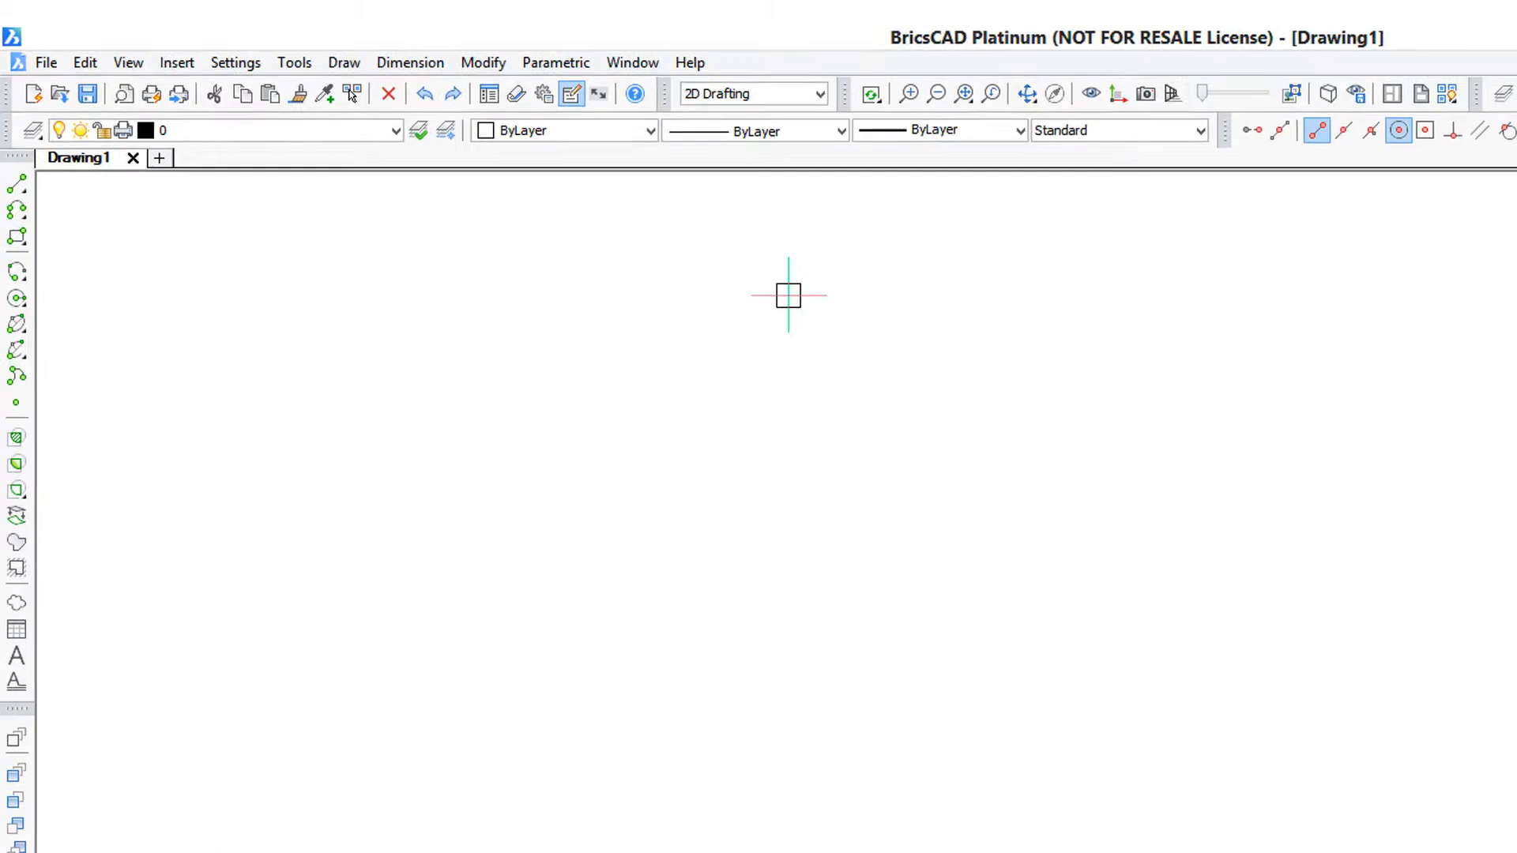
{"action": "right_click", "coordinate": [856, 183]}
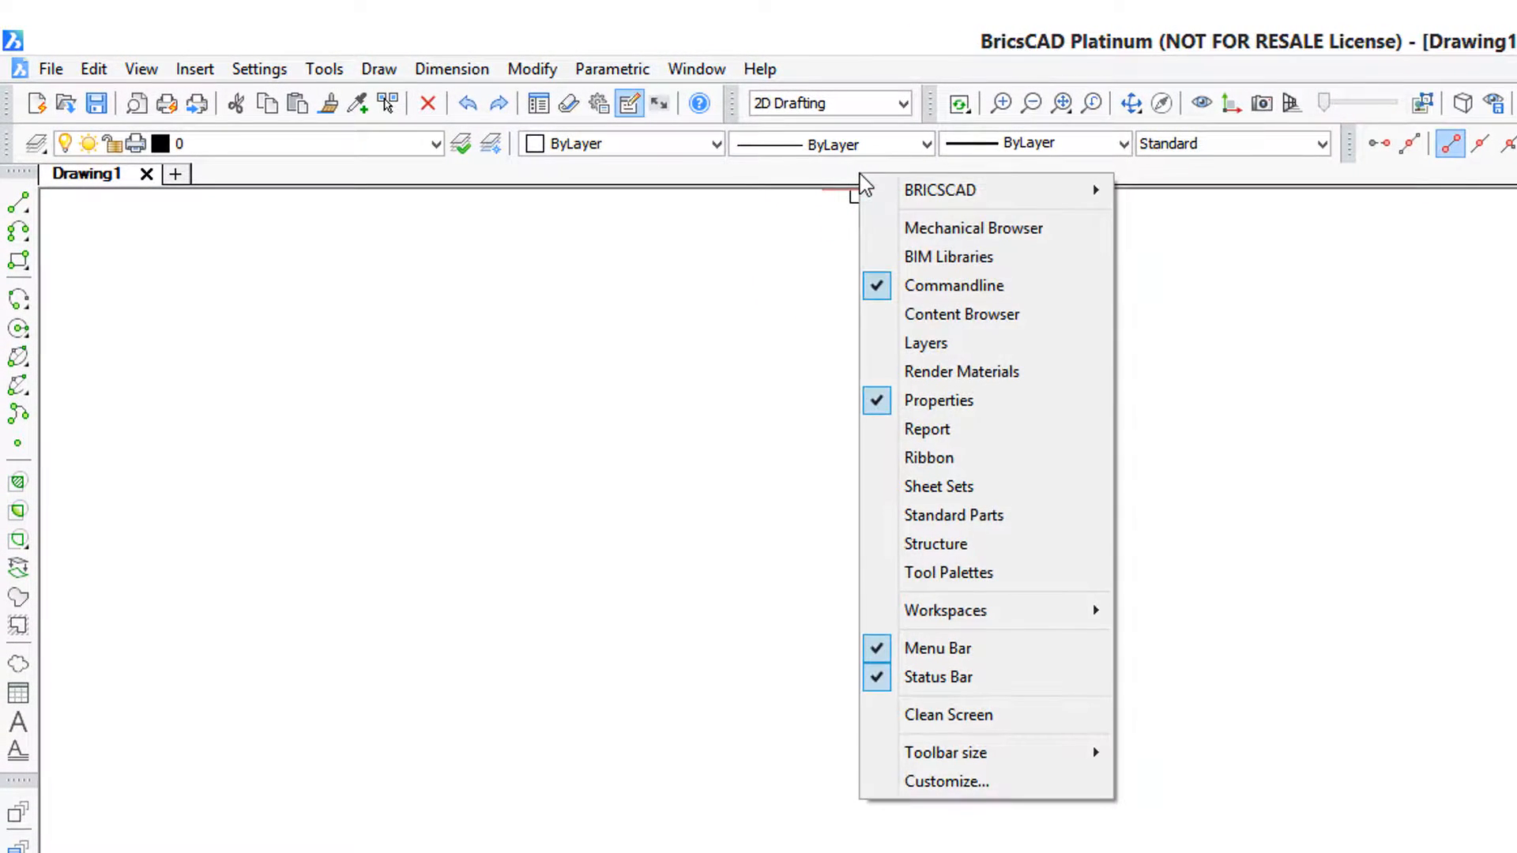
{"action": "mouse_move", "coordinate": [984, 752]}
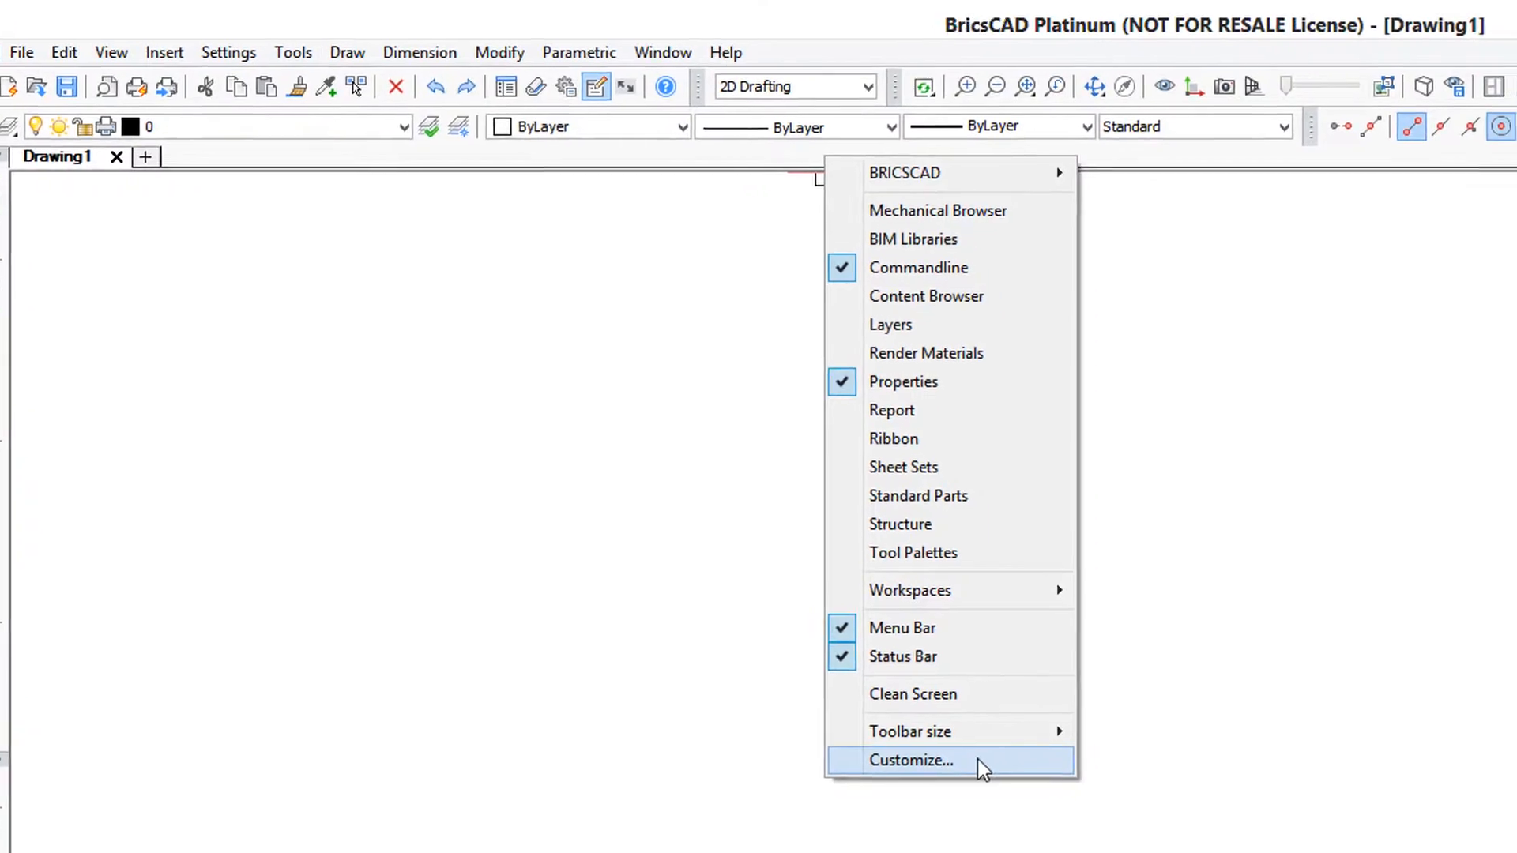
{"action": "left_click", "coordinate": [910, 760]}
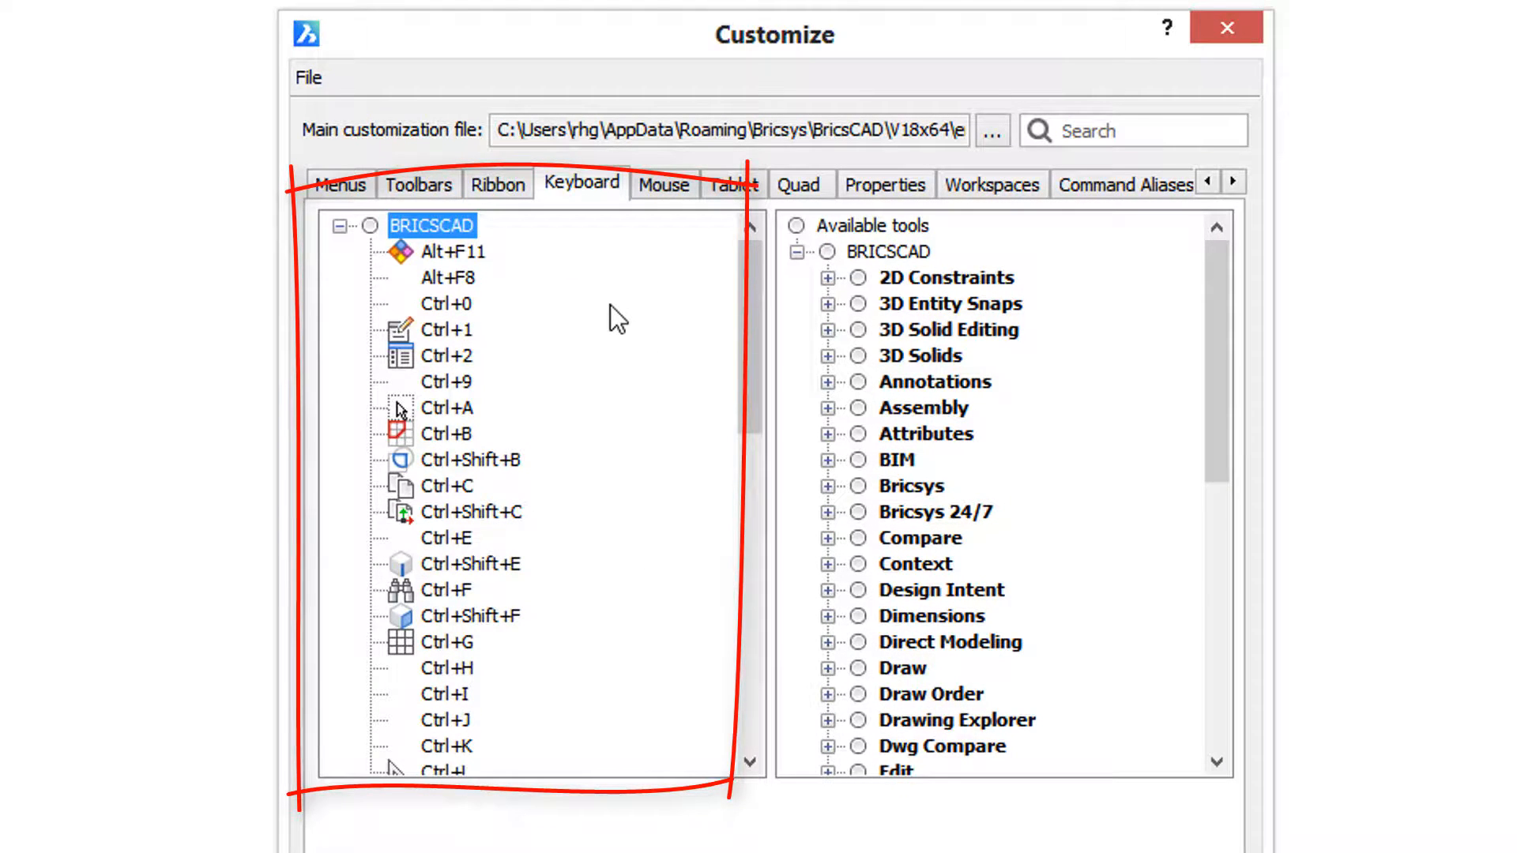
Step: Select the Ctrl+9 entry in the keyboard shortcut tree to show its Command Bar properties
{"action": "scroll", "scroll_direction": "down", "scroll_amount": 3}
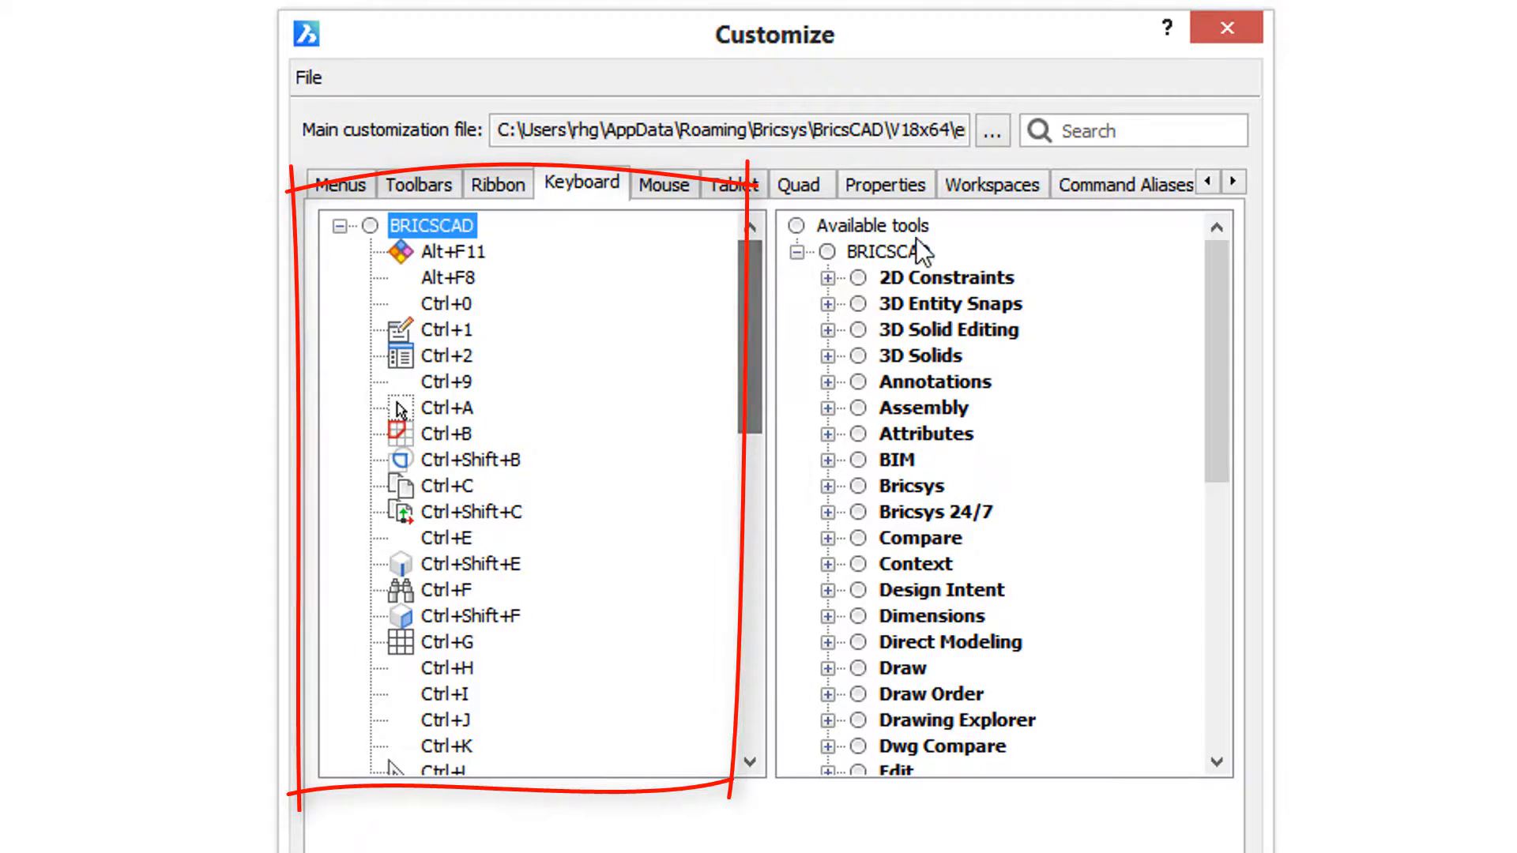
{"action": "scroll", "scroll_direction": "down", "scroll_amount": 3}
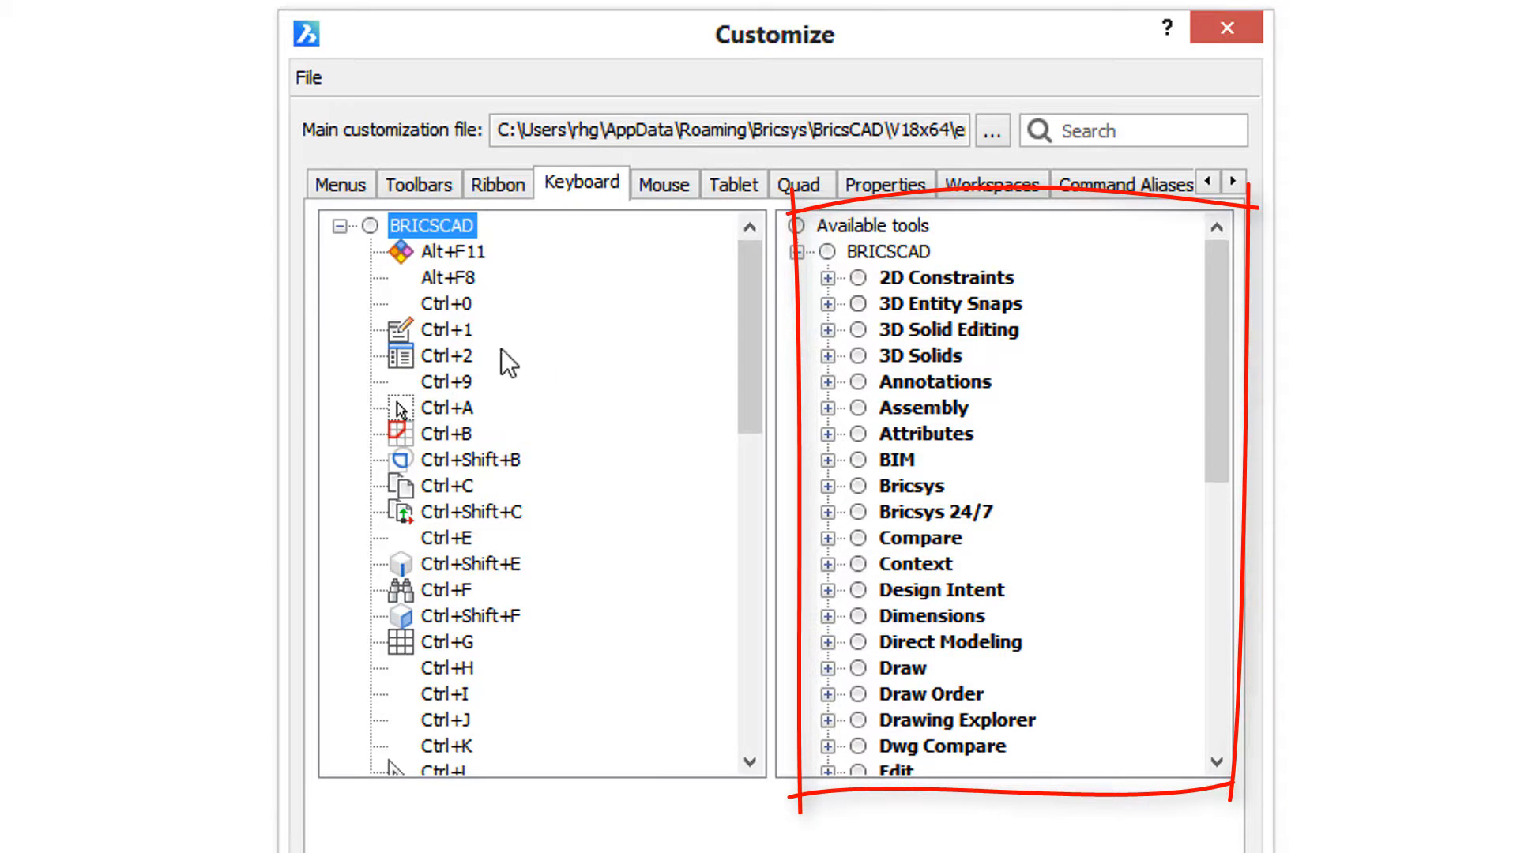
{"action": "left_click", "coordinate": [445, 381]}
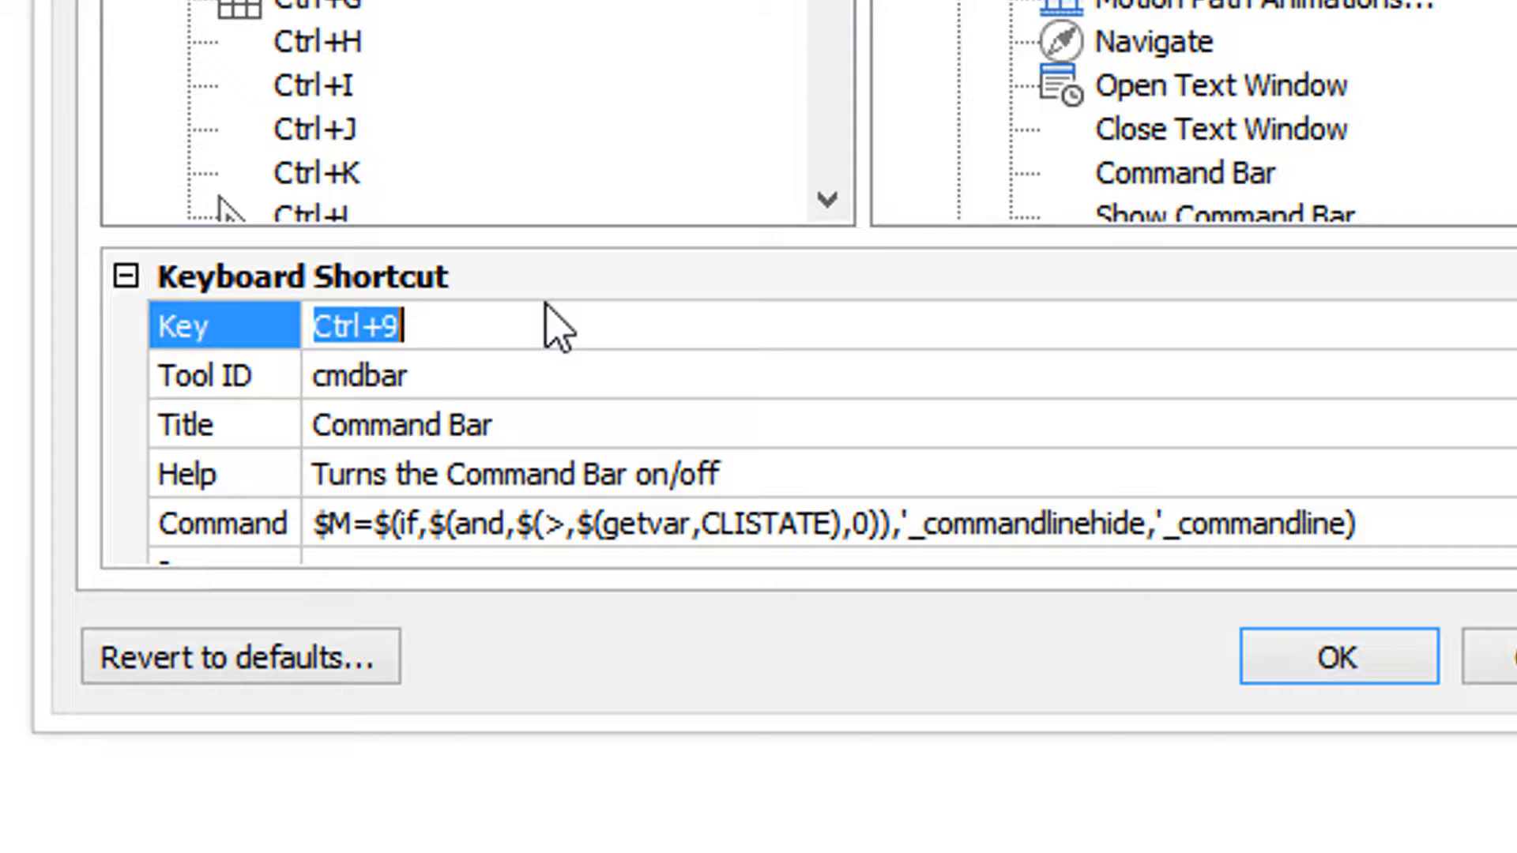
{"action": "type", "text": "Ctrl+Shift+9"}
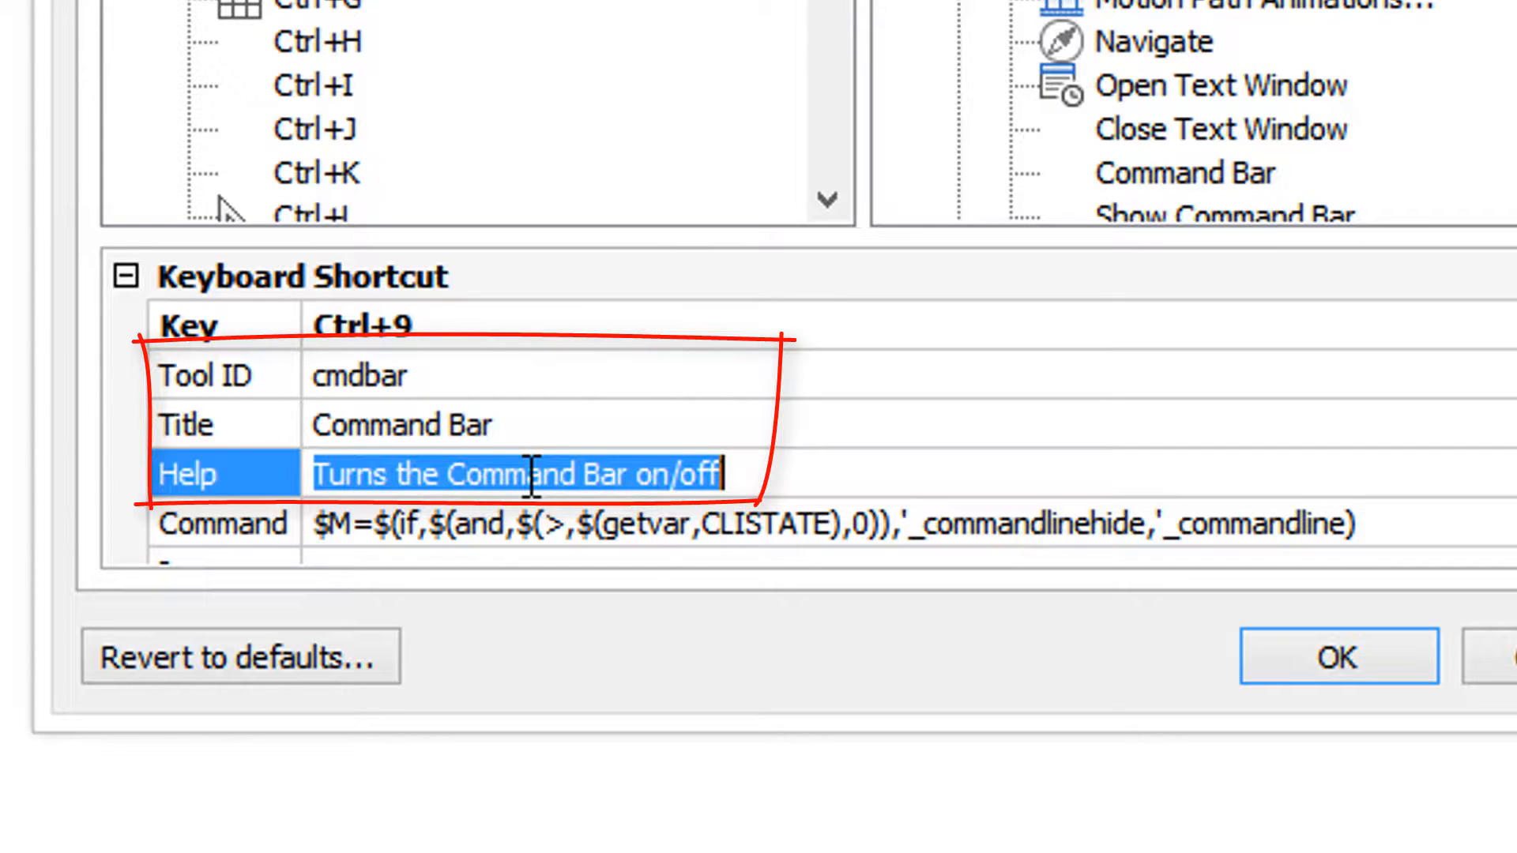
{"action": "left_click", "coordinate": [400, 424]}
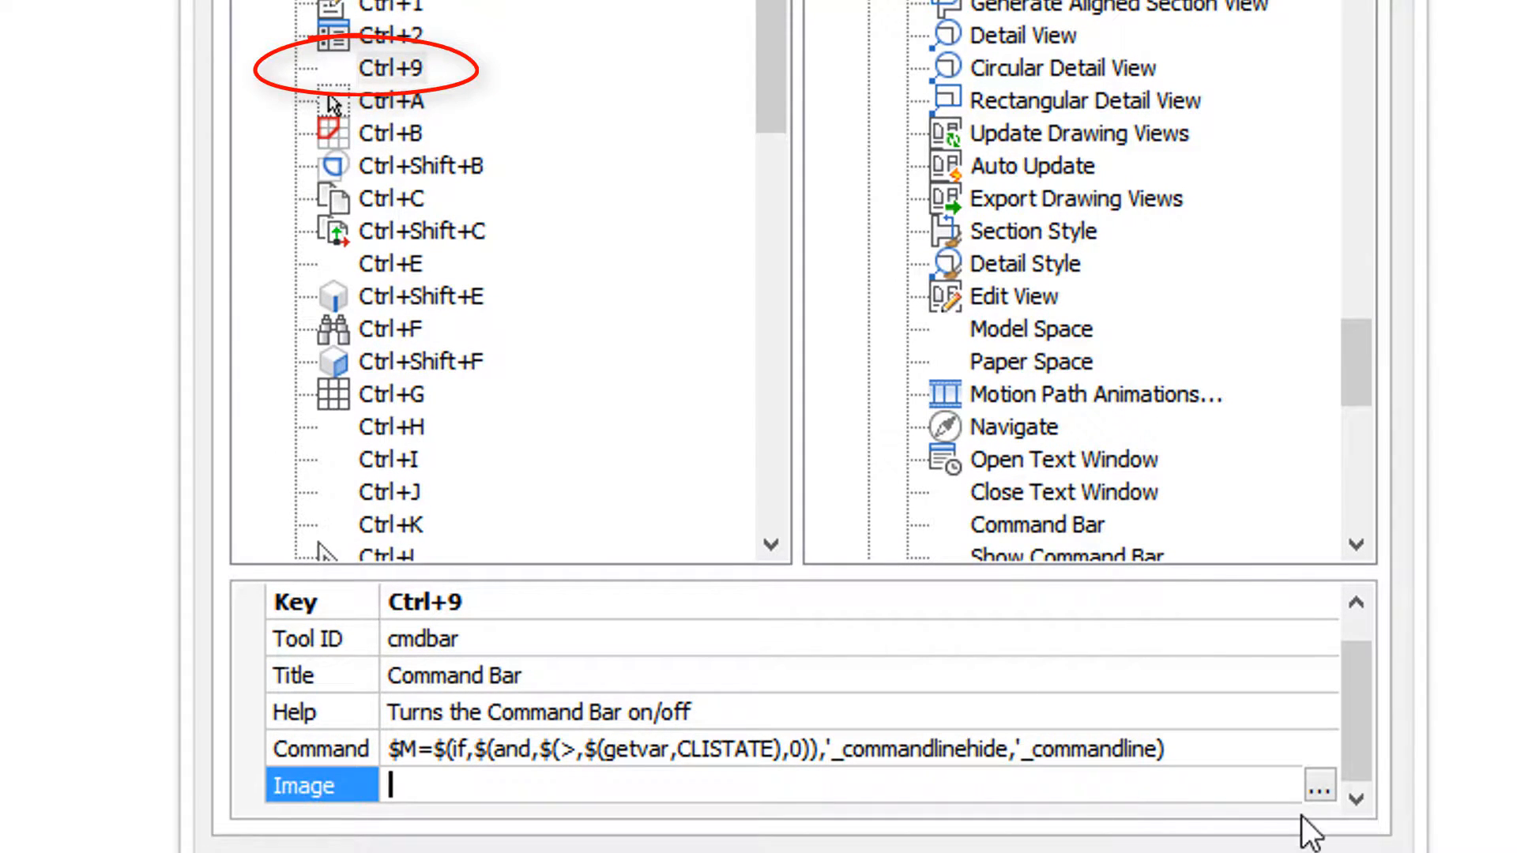
Step: Choose the keyboard_blue.png bitmap file from disk as the Ctrl+9 shortcut's image
{"action": "left_click", "coordinate": [1318, 789]}
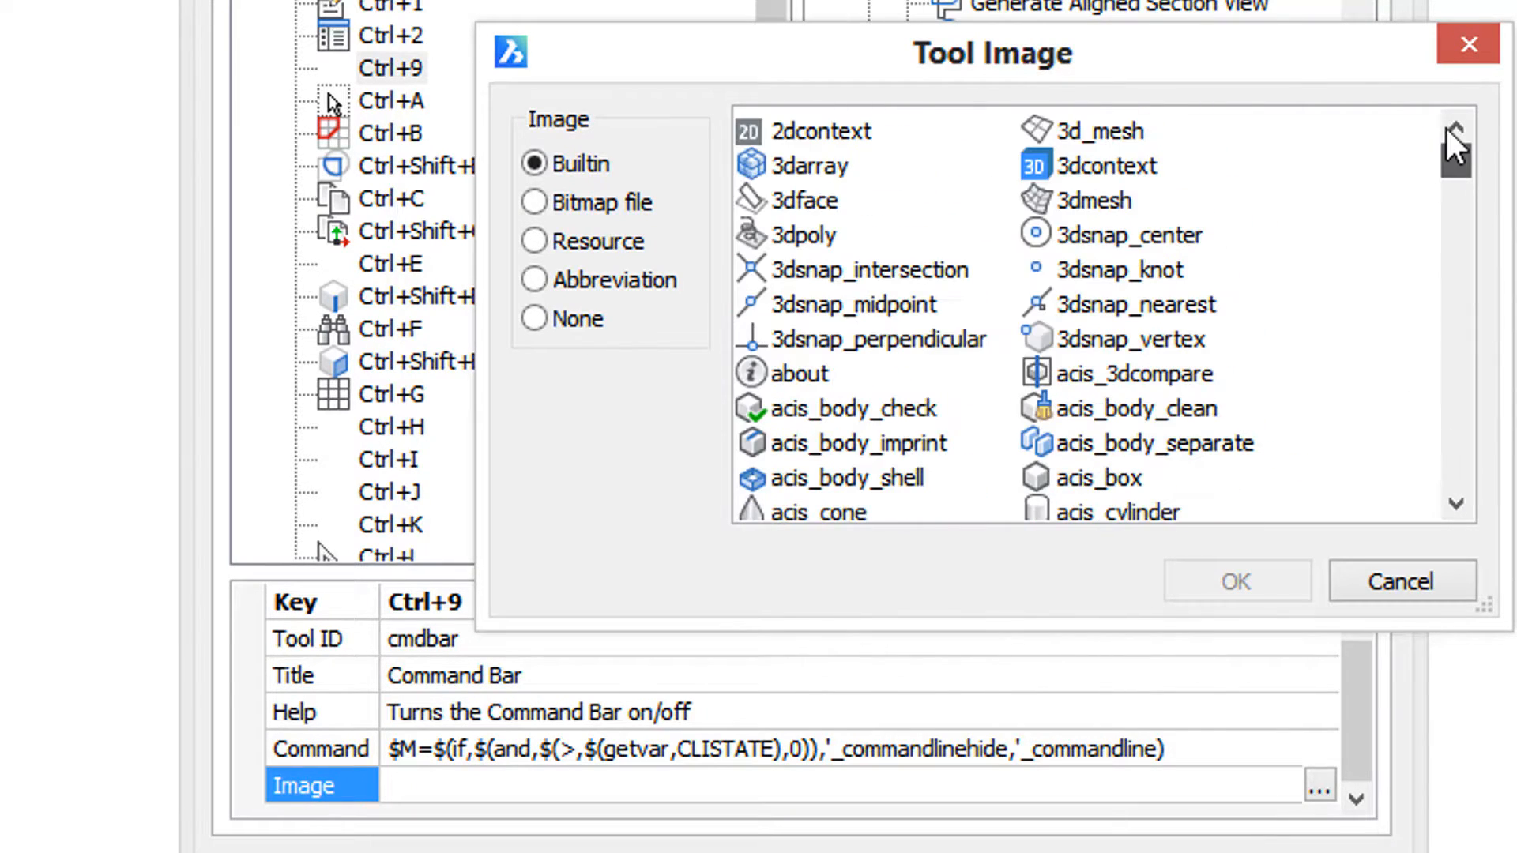
{"action": "left_click", "coordinate": [532, 204]}
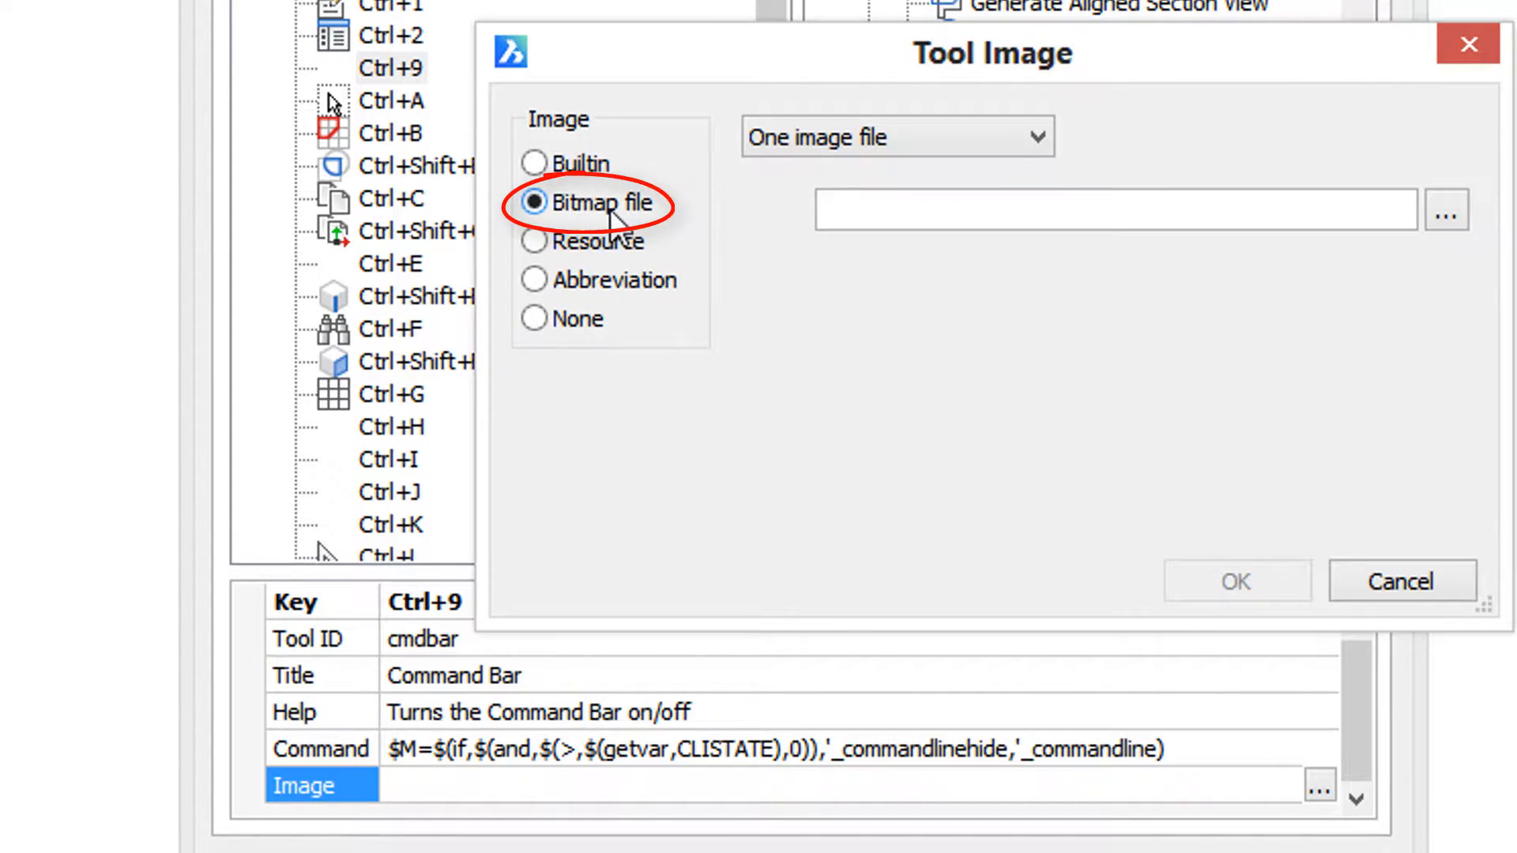
{"action": "mouse_move", "coordinate": [657, 233]}
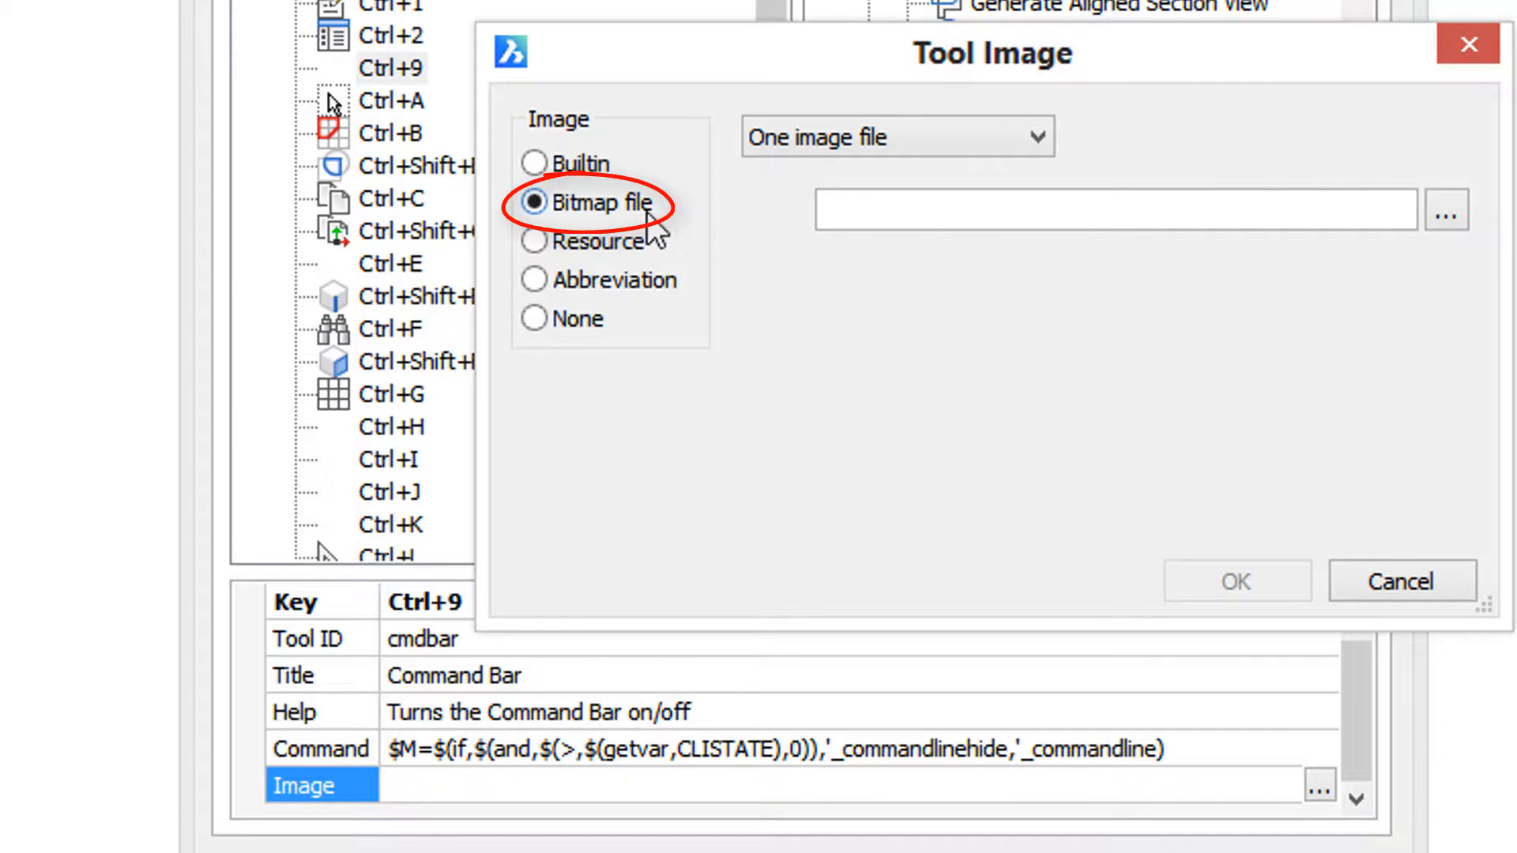
{"action": "left_click", "coordinate": [1446, 210]}
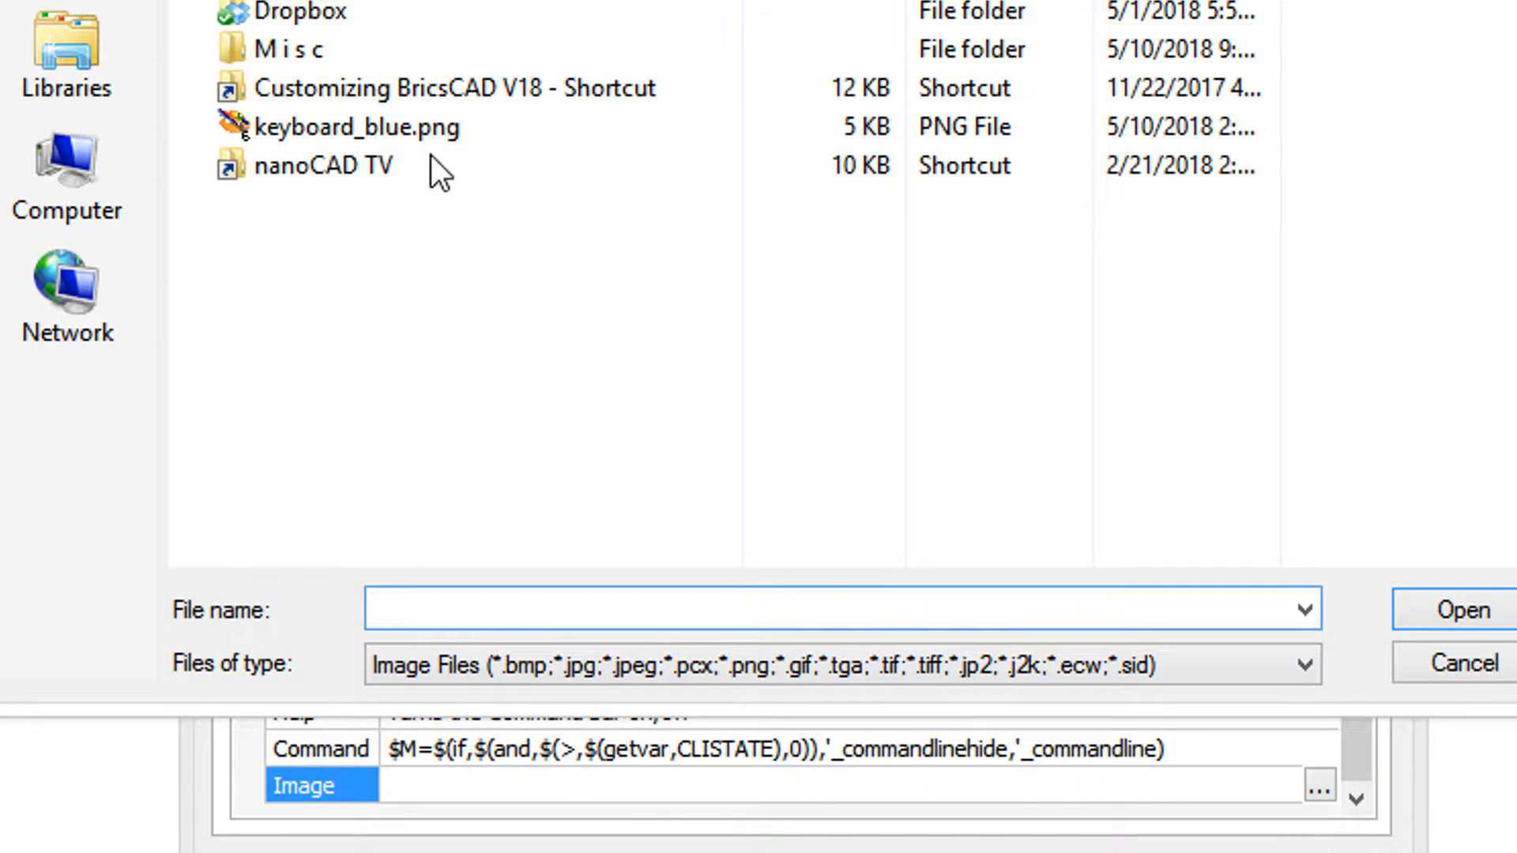
{"action": "left_click", "coordinate": [359, 126]}
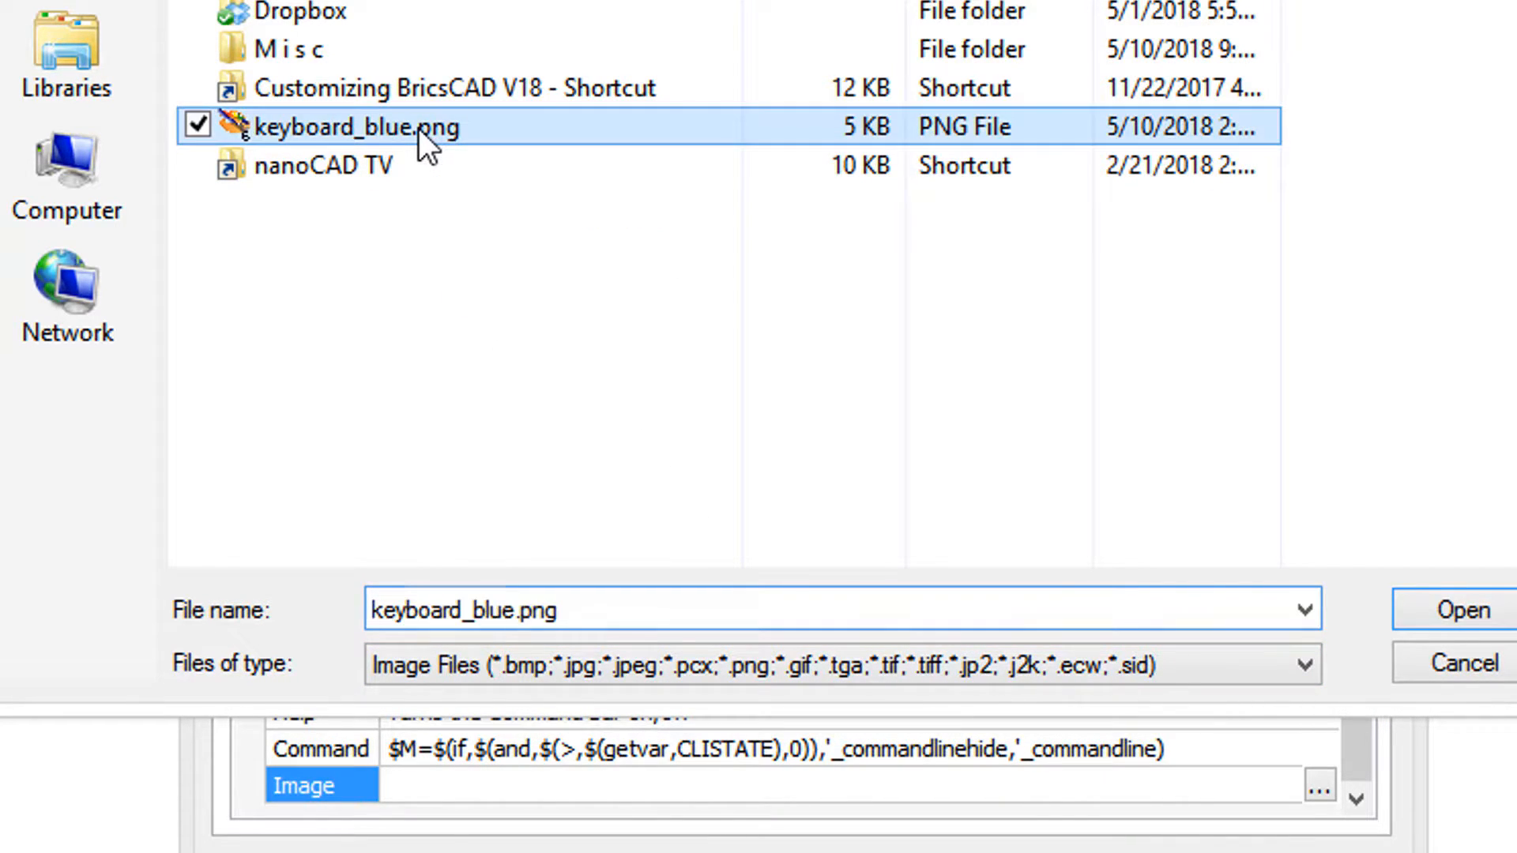
{"action": "left_click", "coordinate": [1463, 610]}
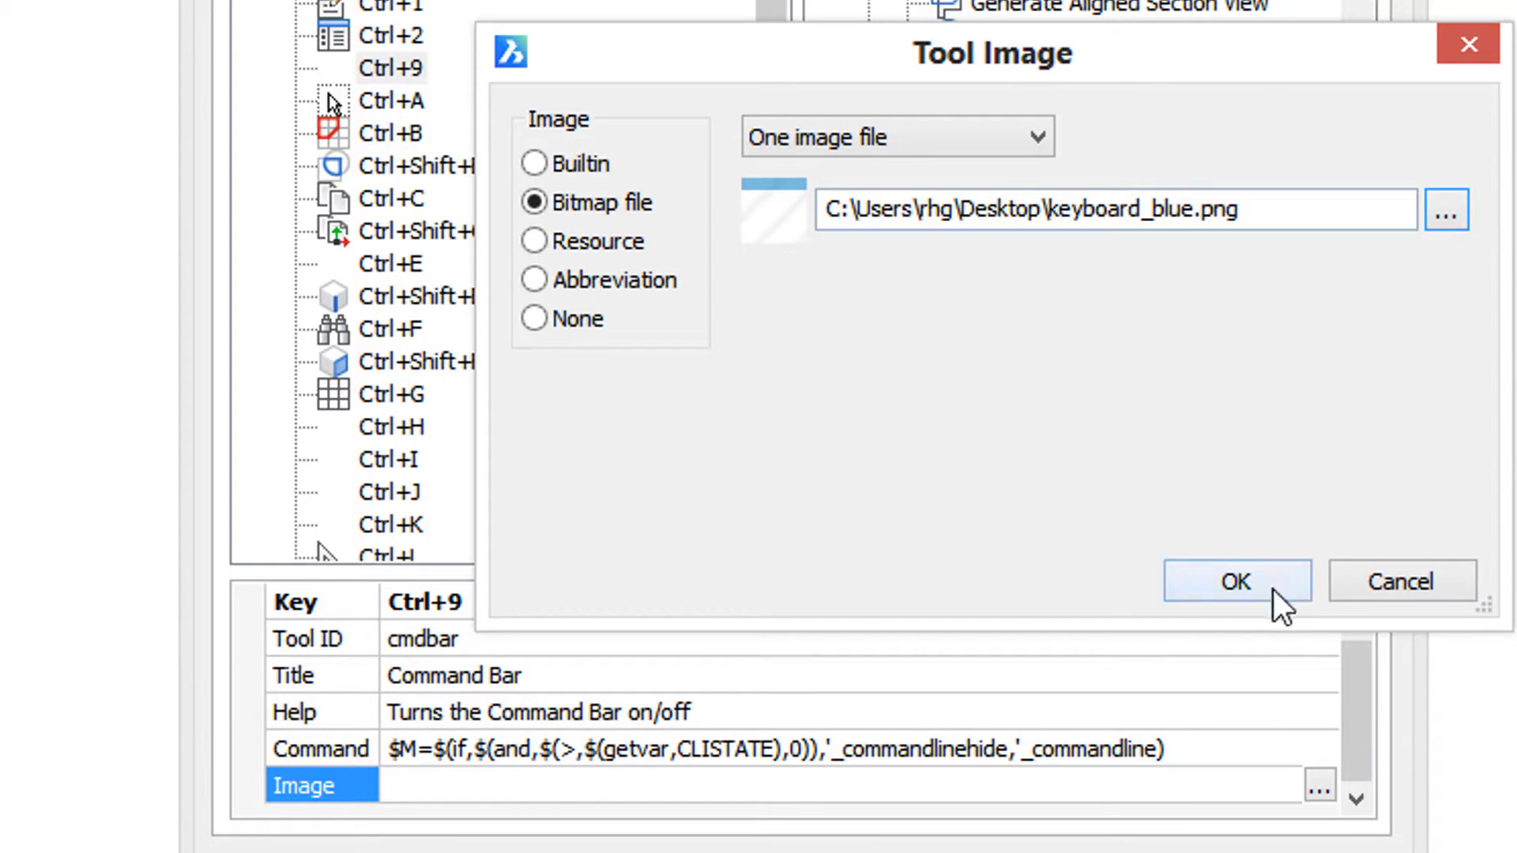
{"action": "left_click", "coordinate": [1236, 579]}
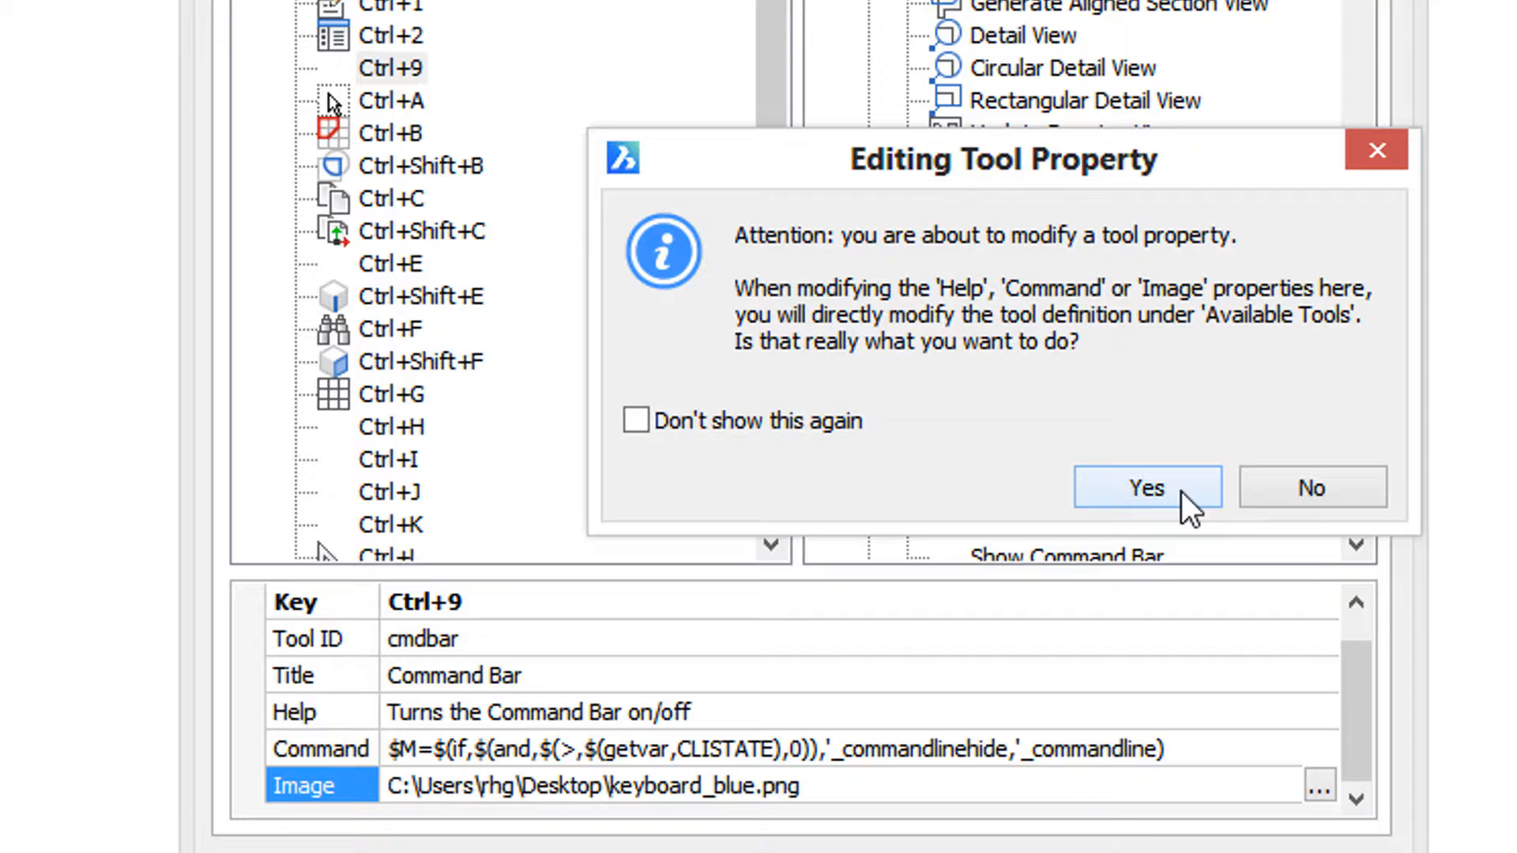
Step: Confirm the tool image change so Ctrl+9 shows the blue keyboard icon
{"action": "left_click", "coordinate": [1145, 488]}
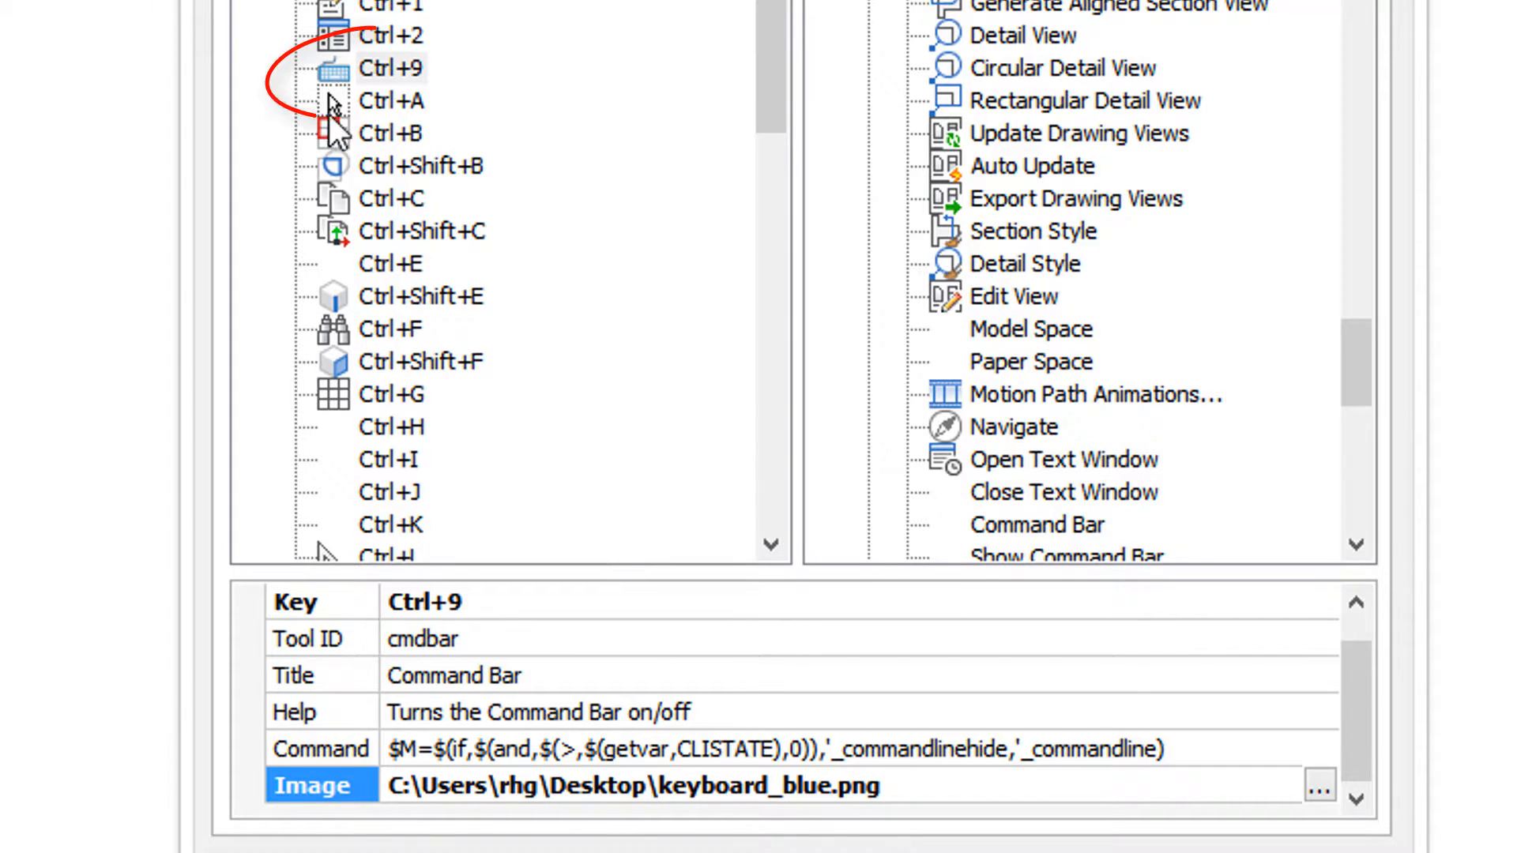
{"action": "left_click", "coordinate": [390, 68]}
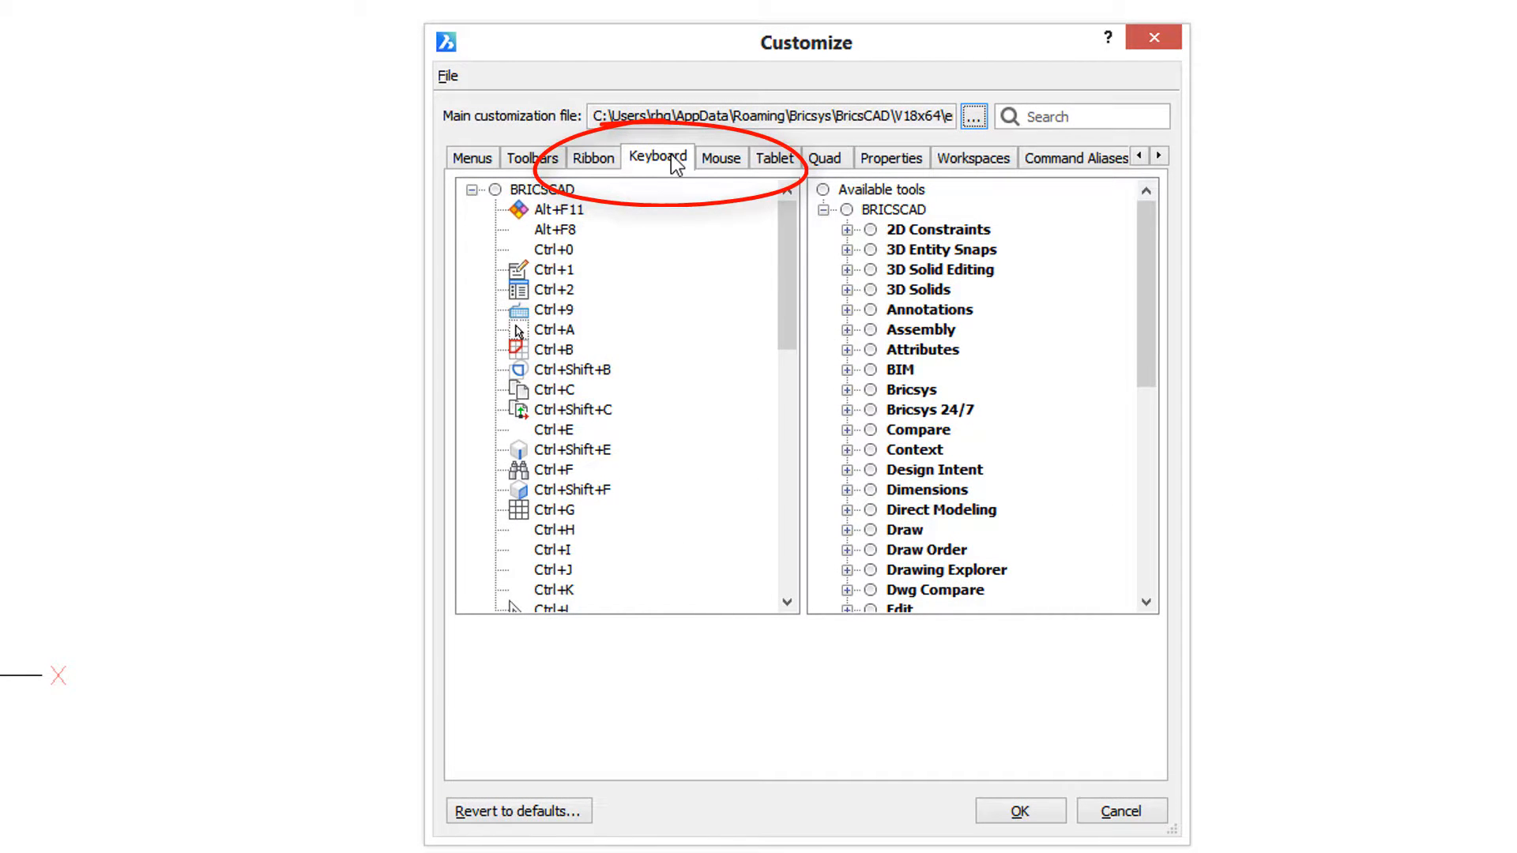
Step: Select the Ctrl+T entry in the shortcut tree to show its Tablet Toggle properties
{"action": "scroll", "scroll_direction": "down", "scroll_amount": 3}
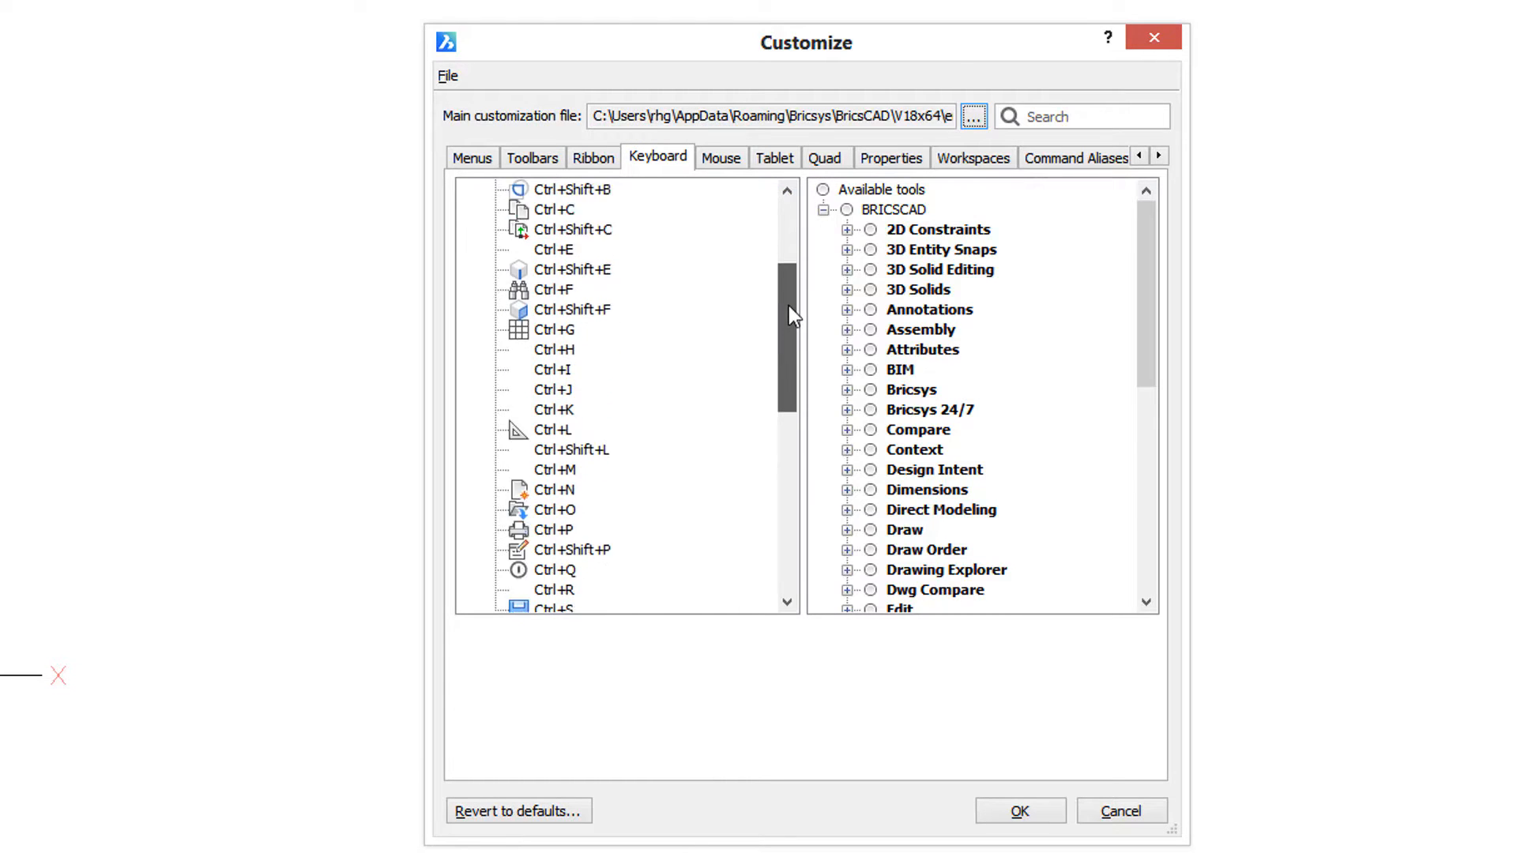
{"action": "scroll", "scroll_direction": "down", "scroll_amount": 3}
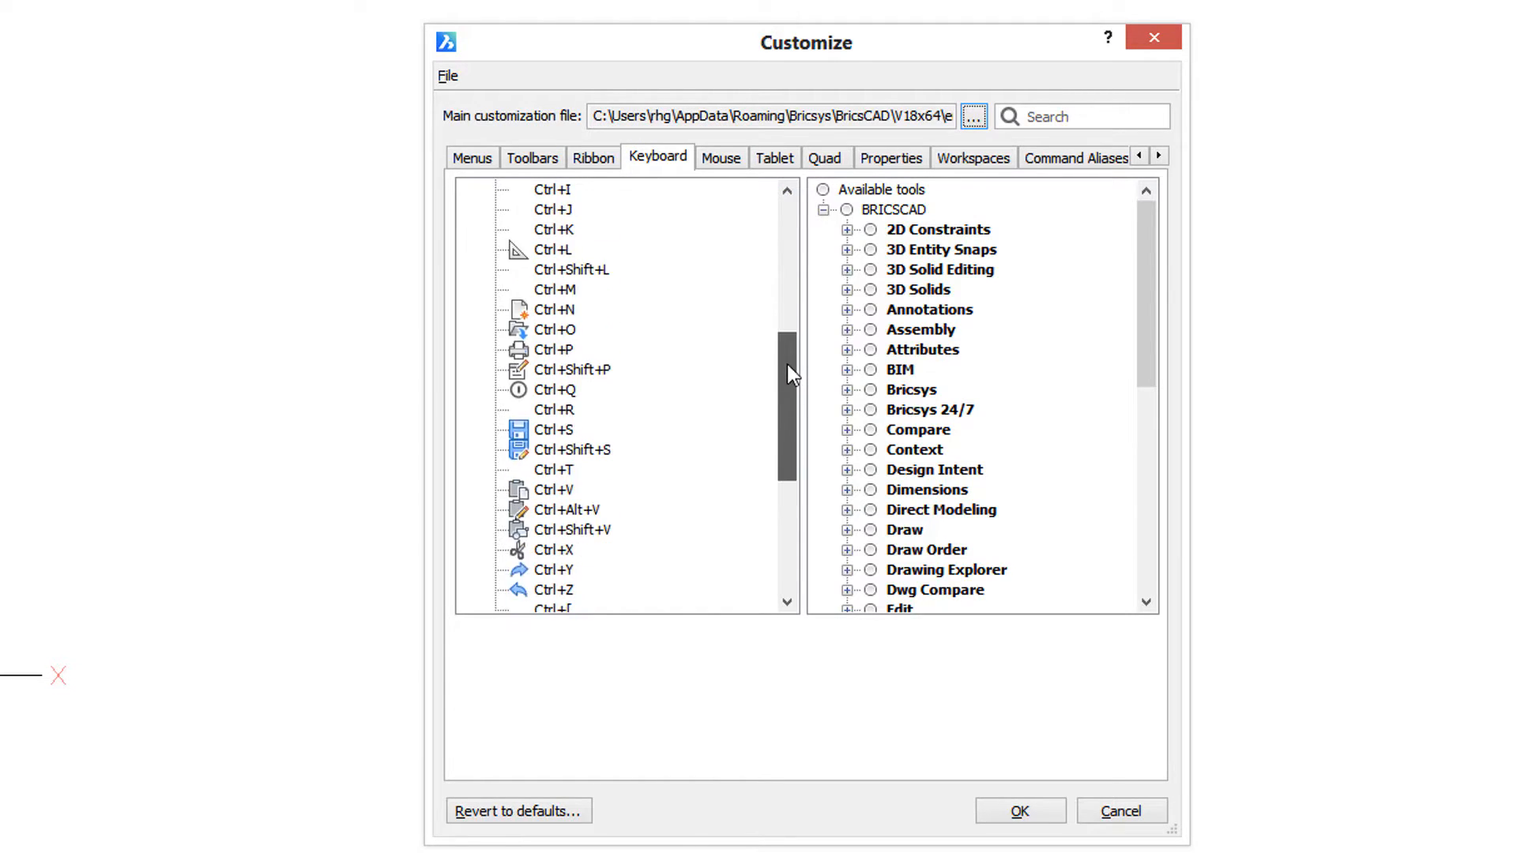
{"action": "scroll", "scroll_direction": "down", "scroll_amount": 3}
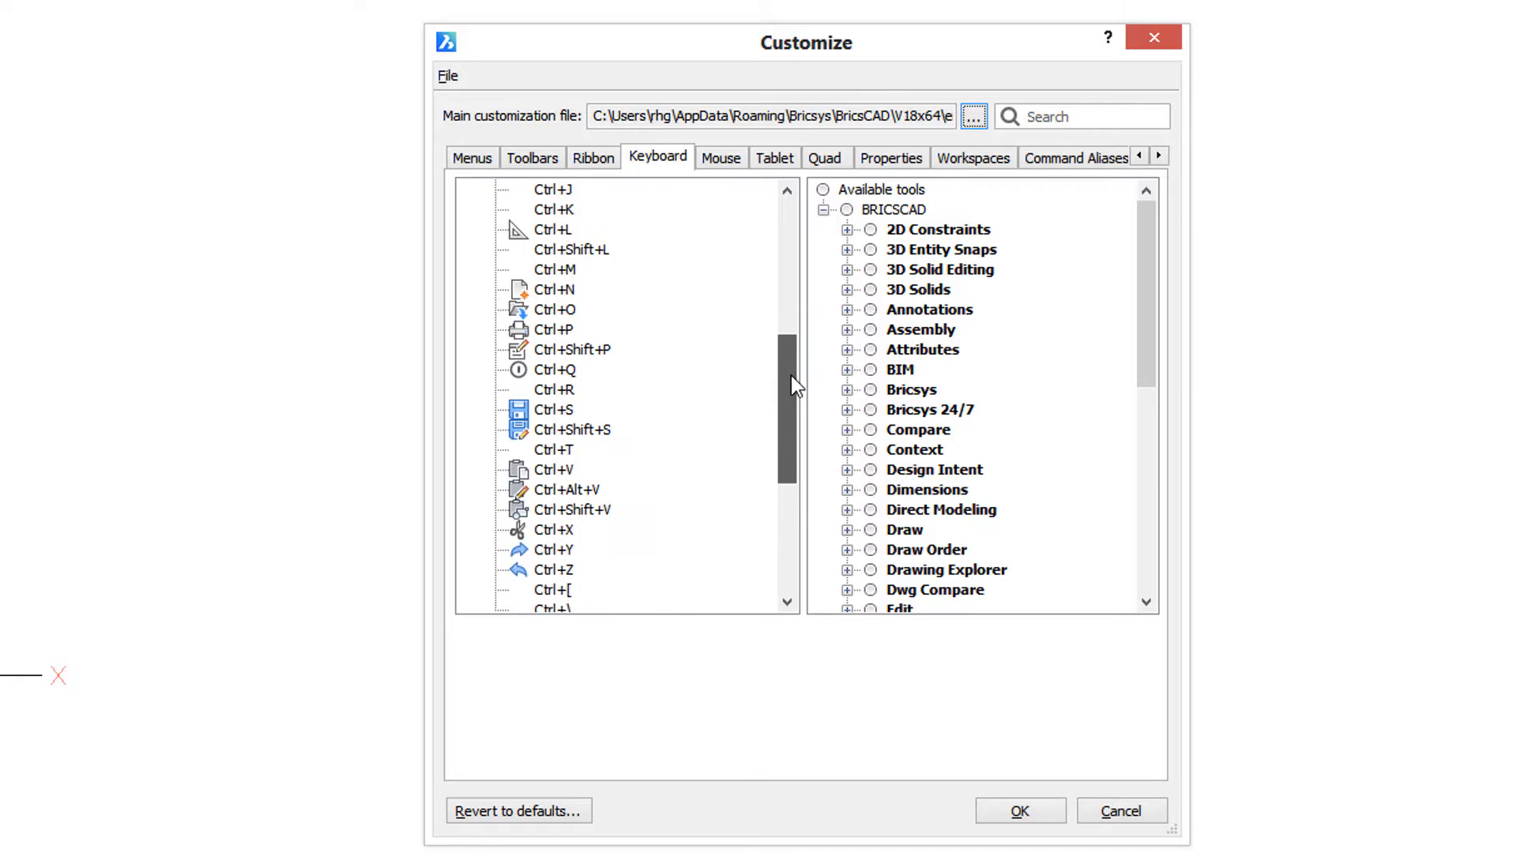
{"action": "left_click", "coordinate": [554, 451]}
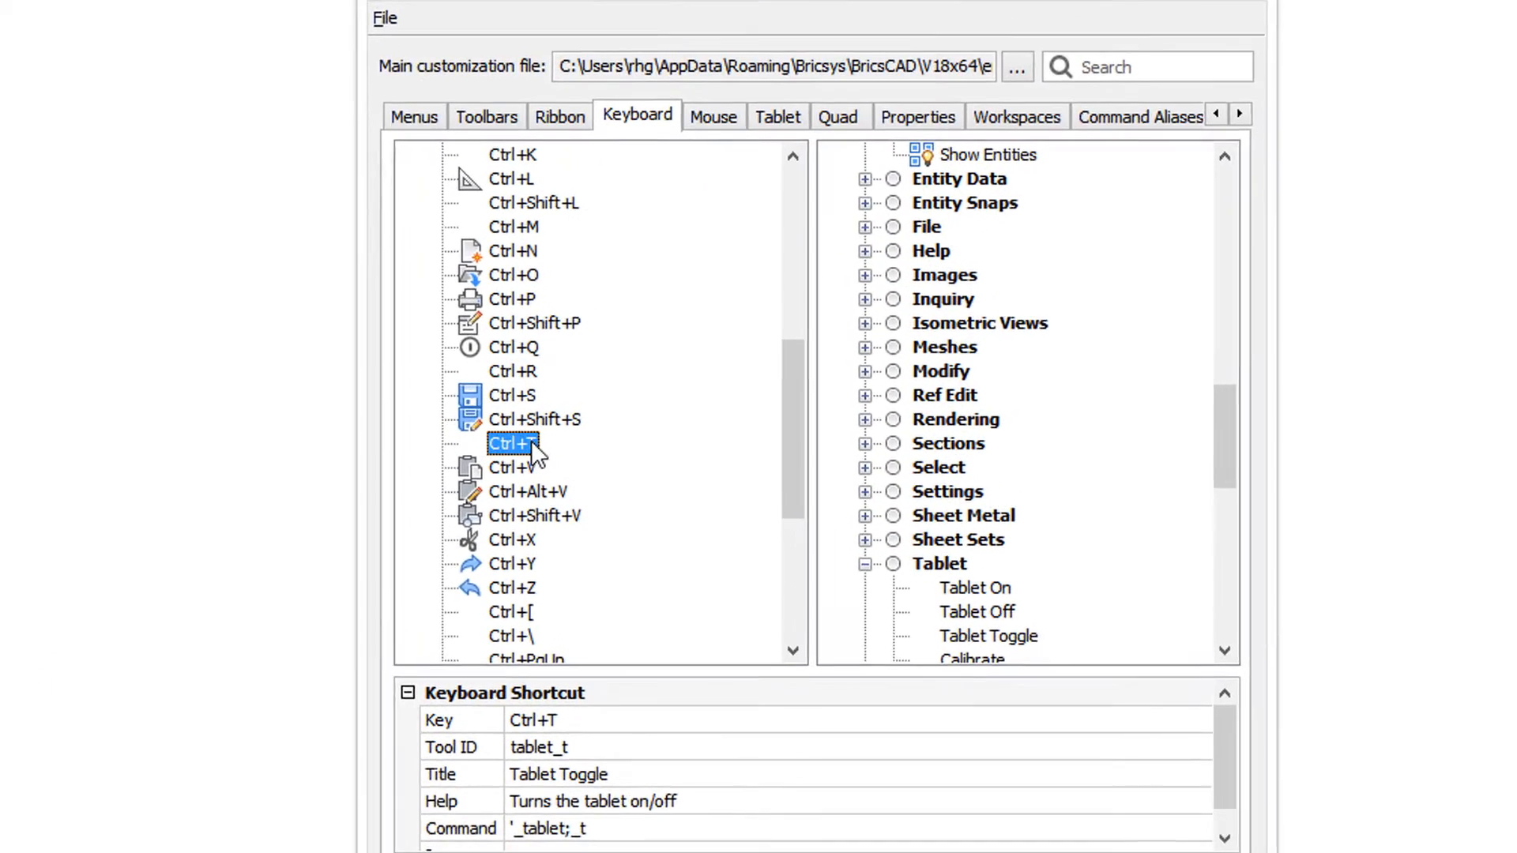
Step: Insert a new keyboard shortcut for the Zoom Extents tool from the View group
{"action": "right_click", "coordinate": [512, 443]}
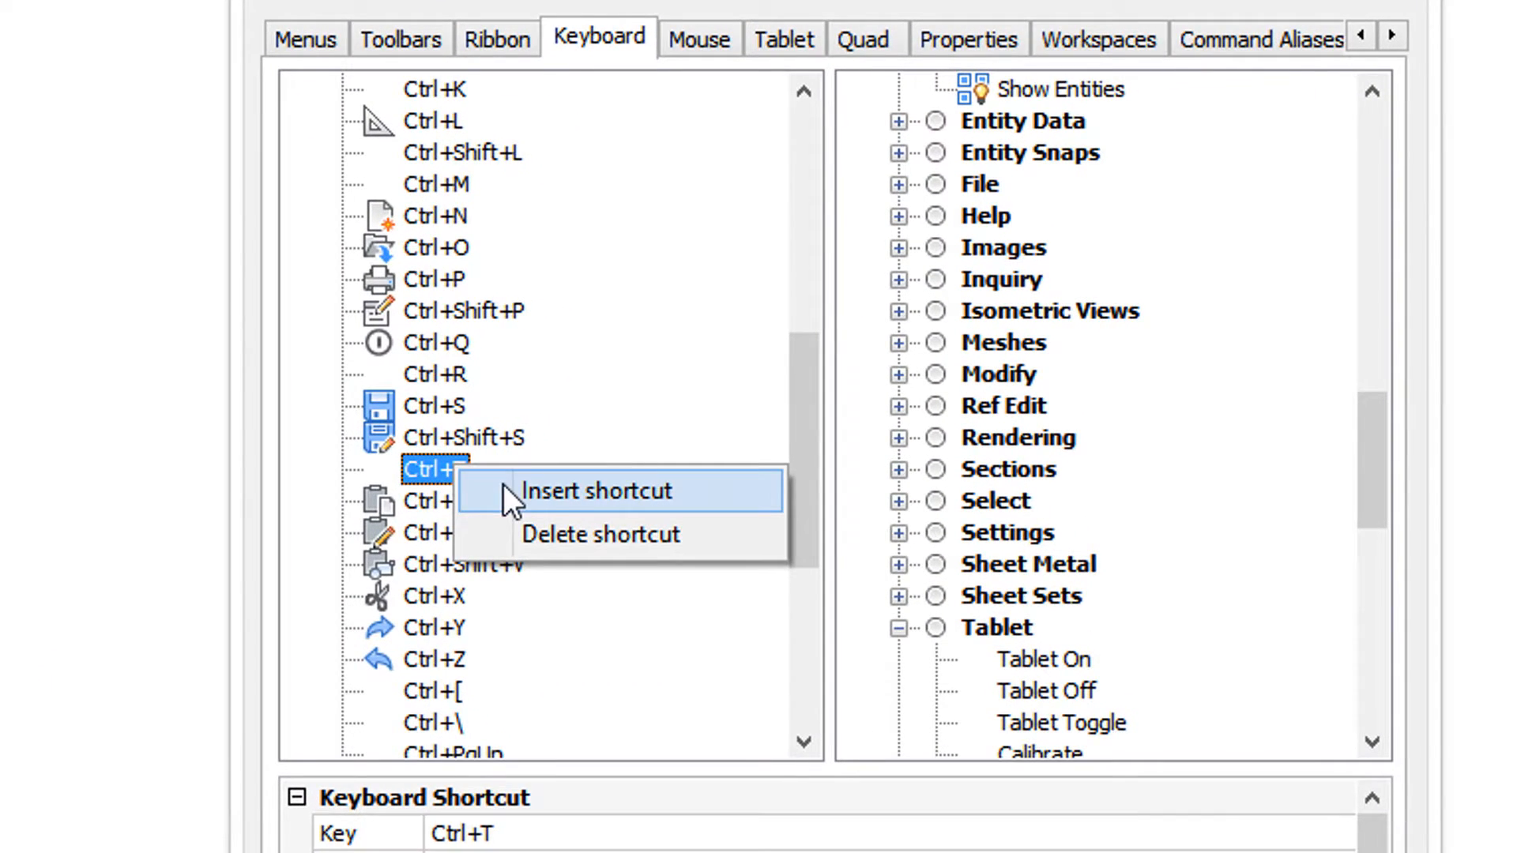
{"action": "left_click", "coordinate": [596, 491]}
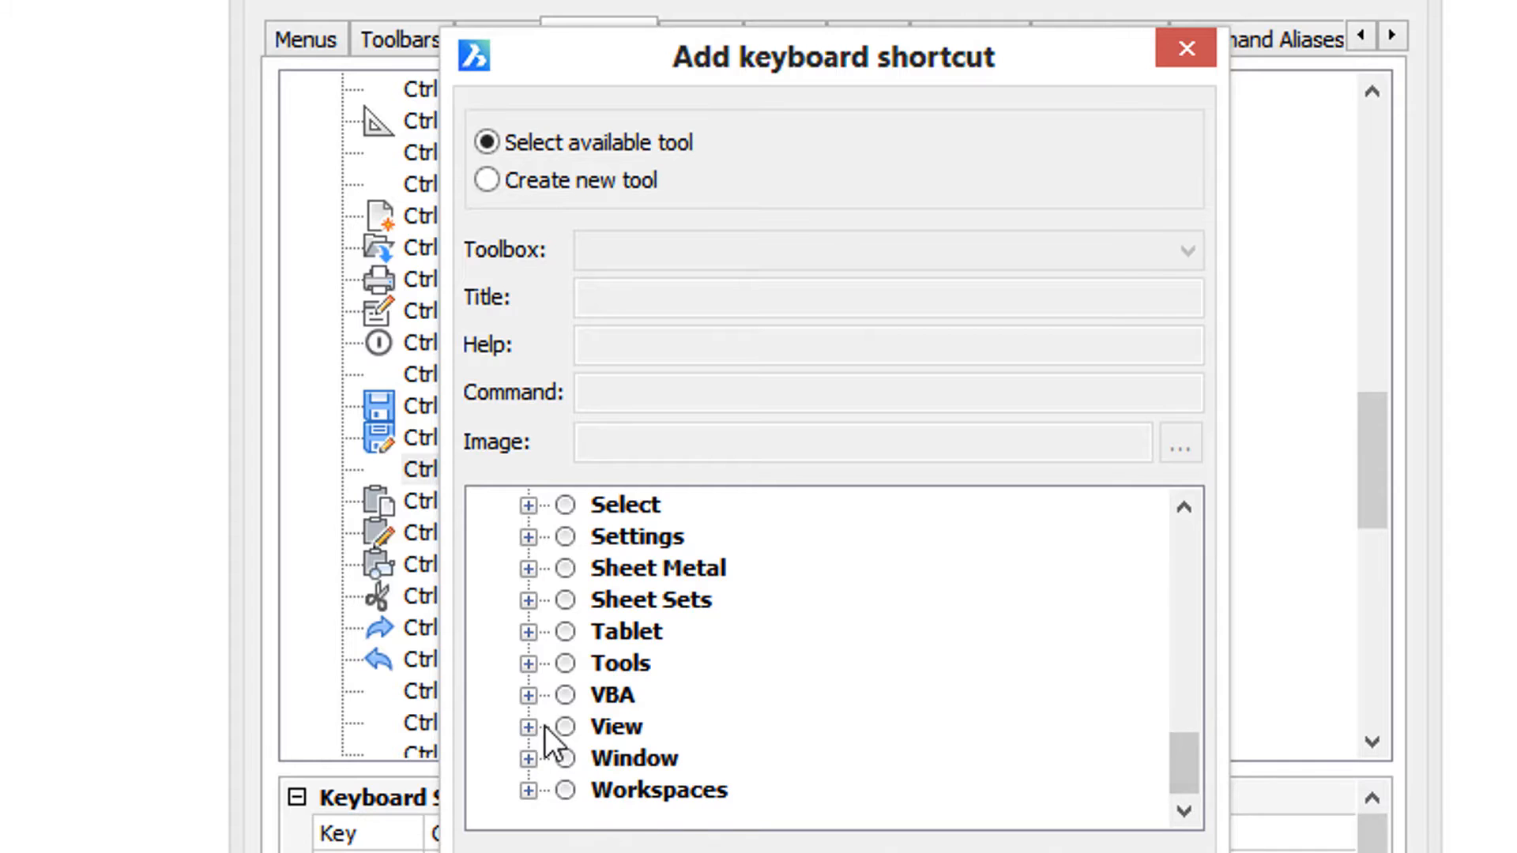
{"action": "left_click", "coordinate": [528, 727]}
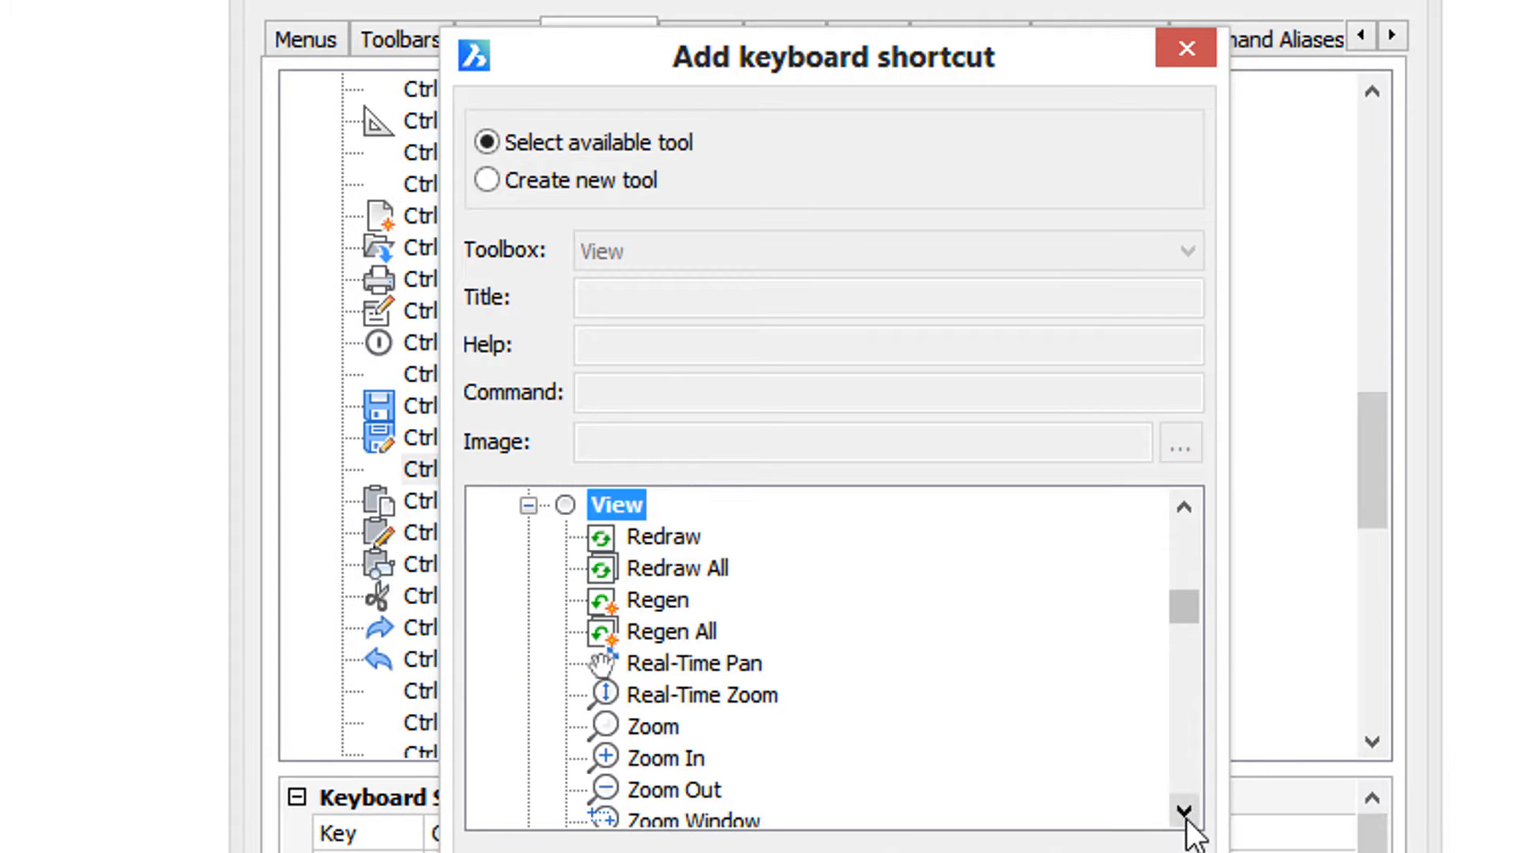
{"action": "left_click", "coordinate": [700, 638]}
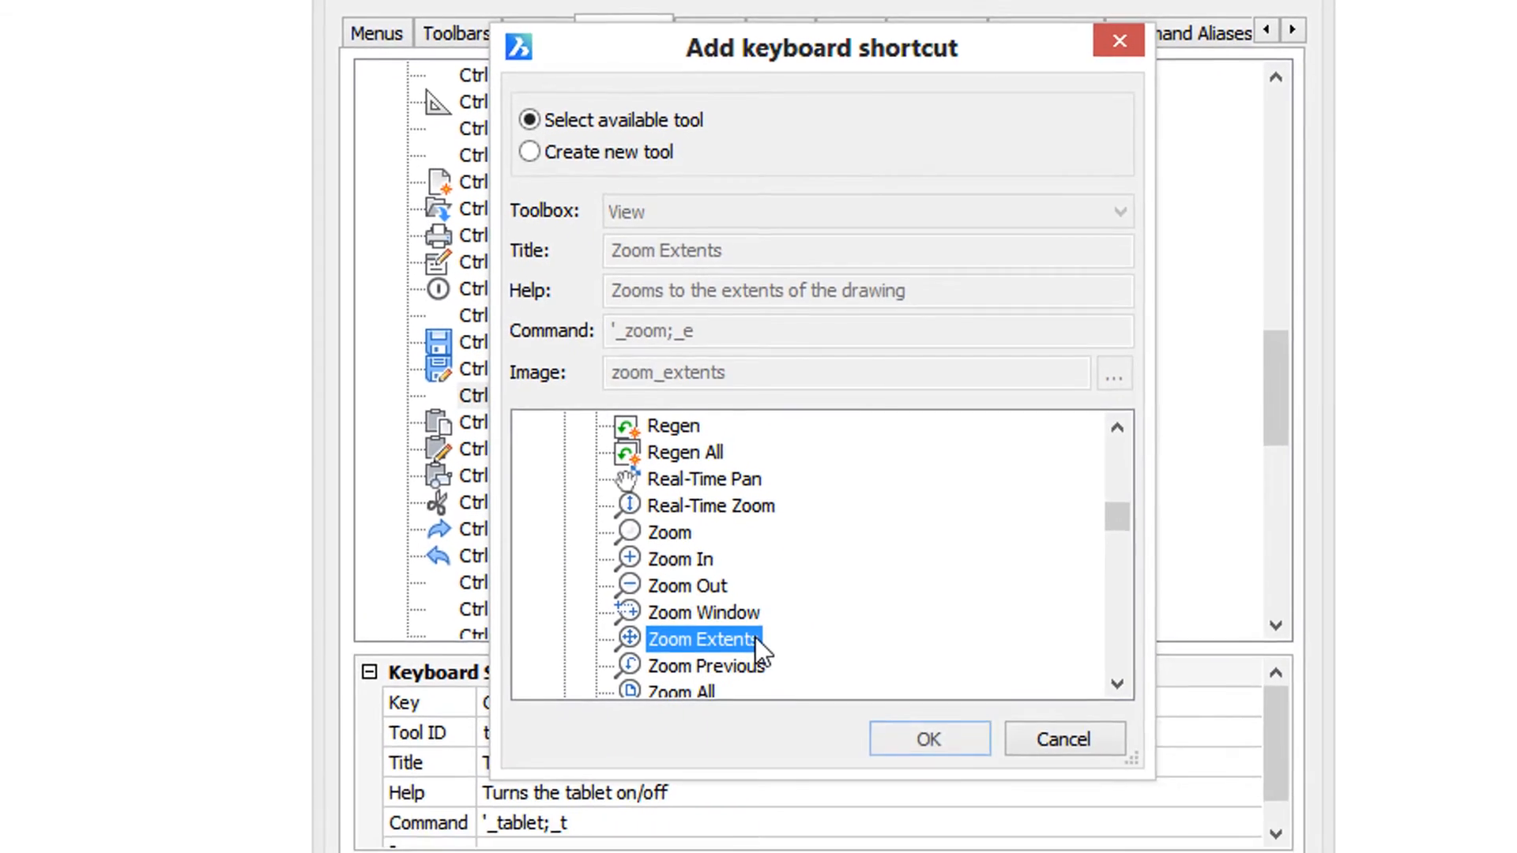
{"action": "left_click", "coordinate": [926, 738]}
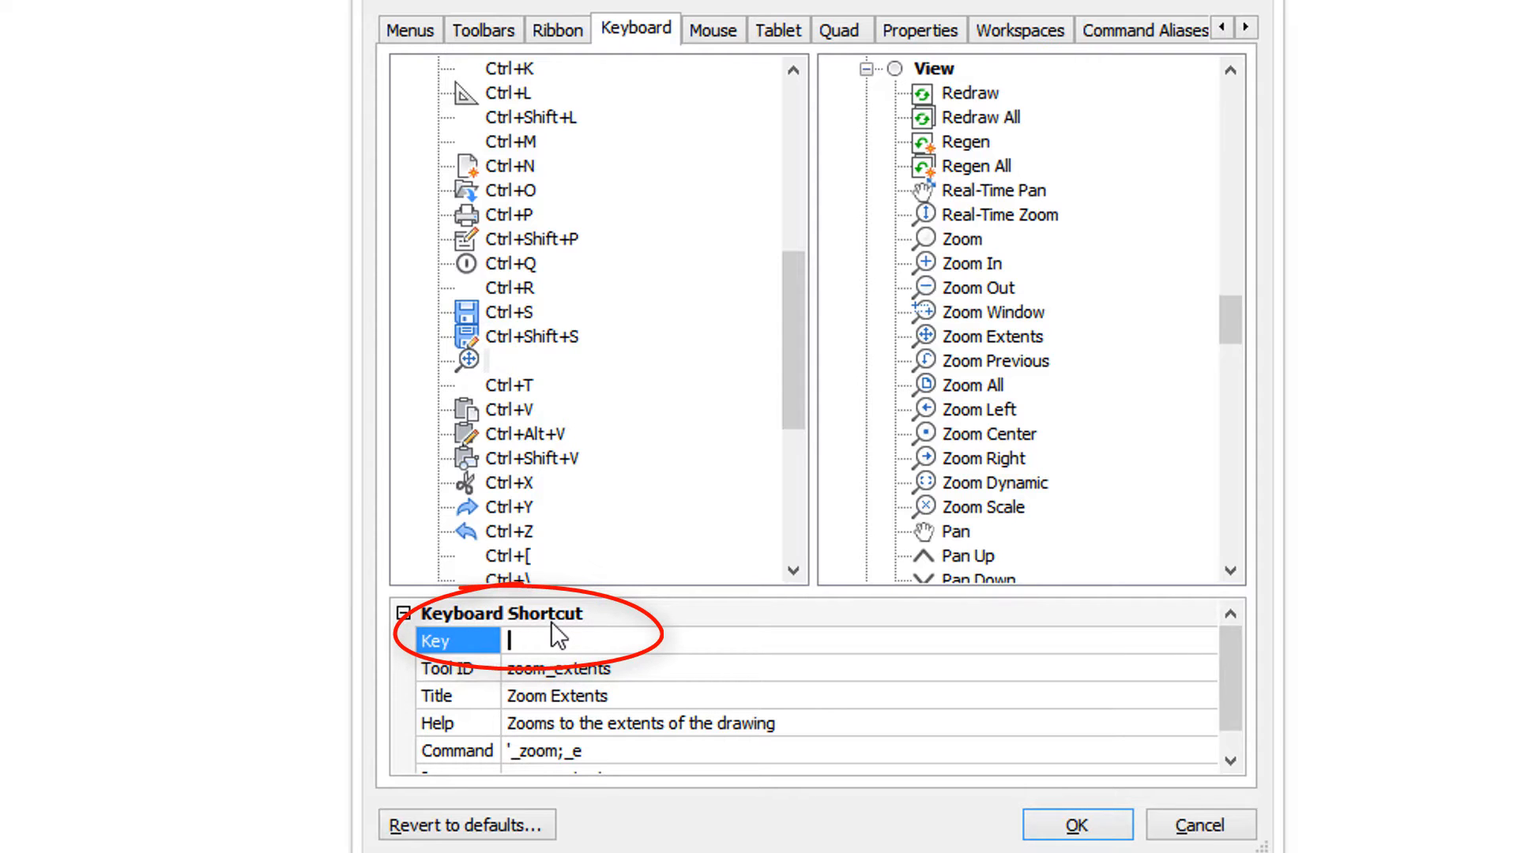
Step: Assign Ctrl+U as the Zoom Extents key and save the customization changes
{"action": "type", "text": "Ctrl+U"}
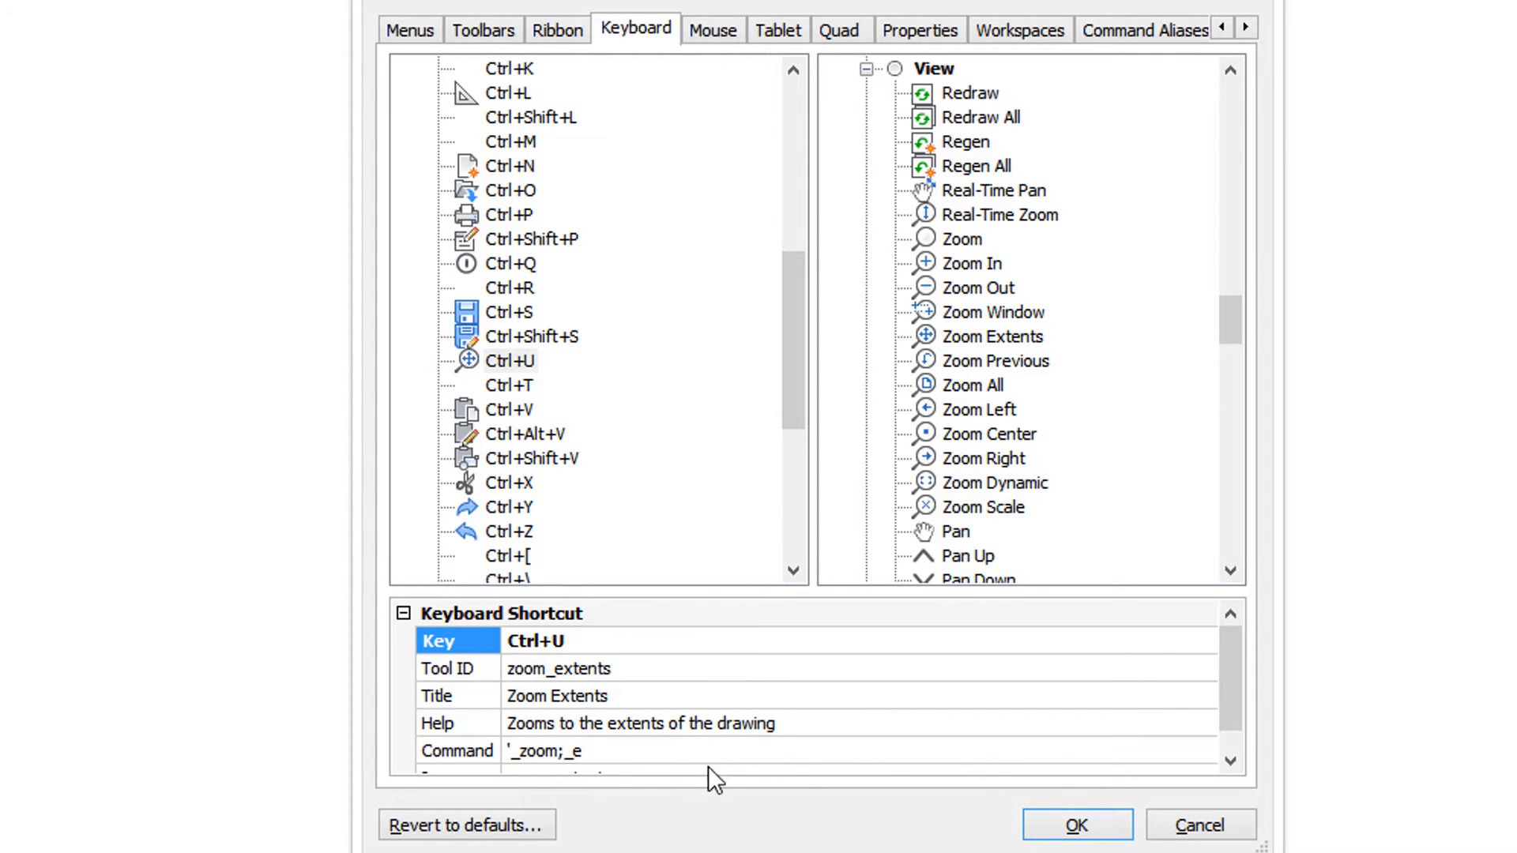
{"action": "left_click", "coordinate": [1075, 825]}
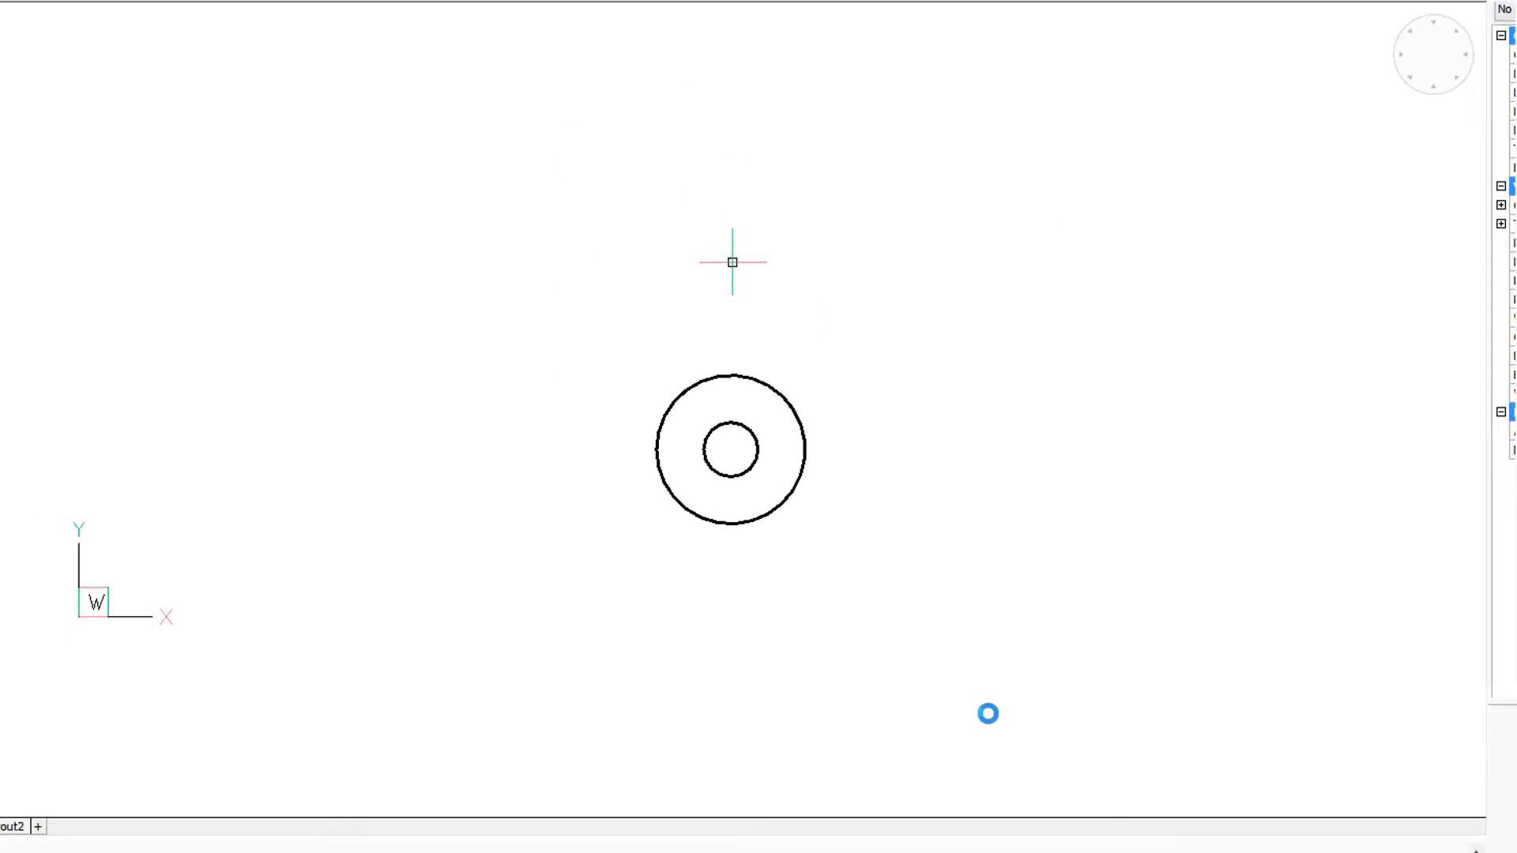